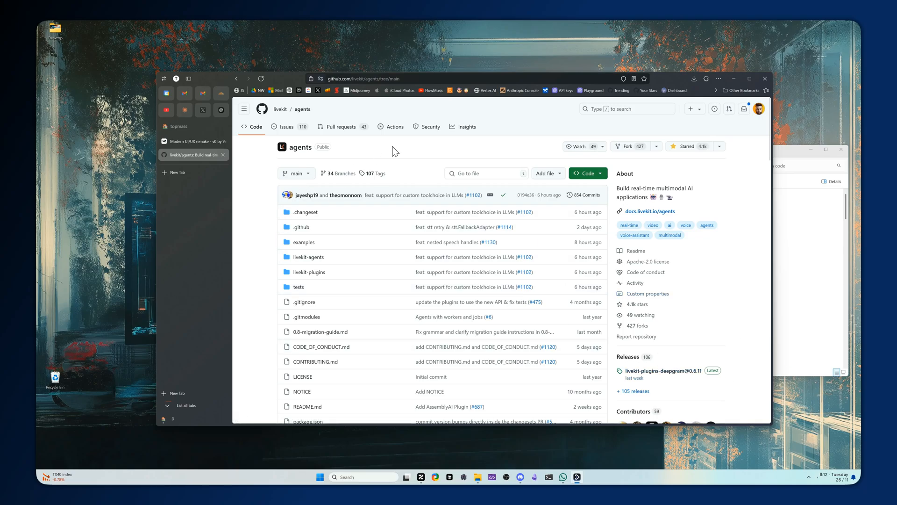
{"action": "mouse_move", "coordinate": [416, 213]}
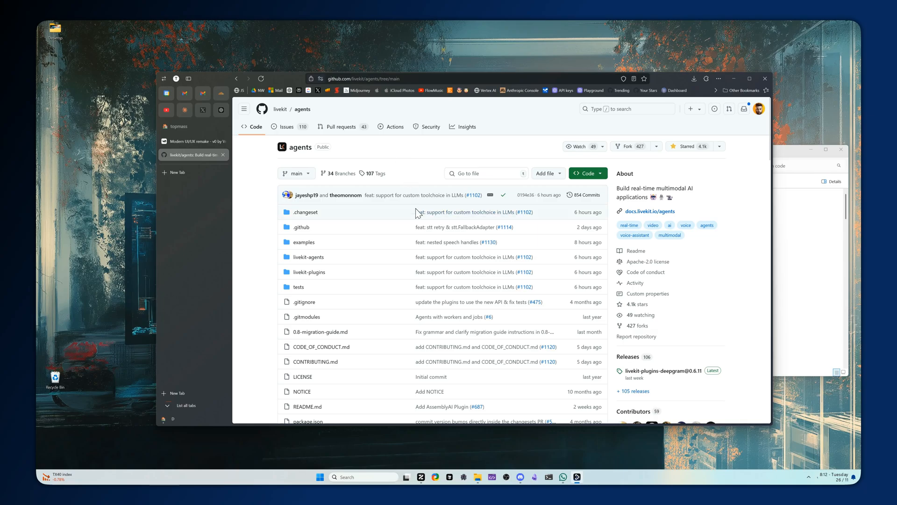
{"action": "mouse_move", "coordinate": [495, 248]}
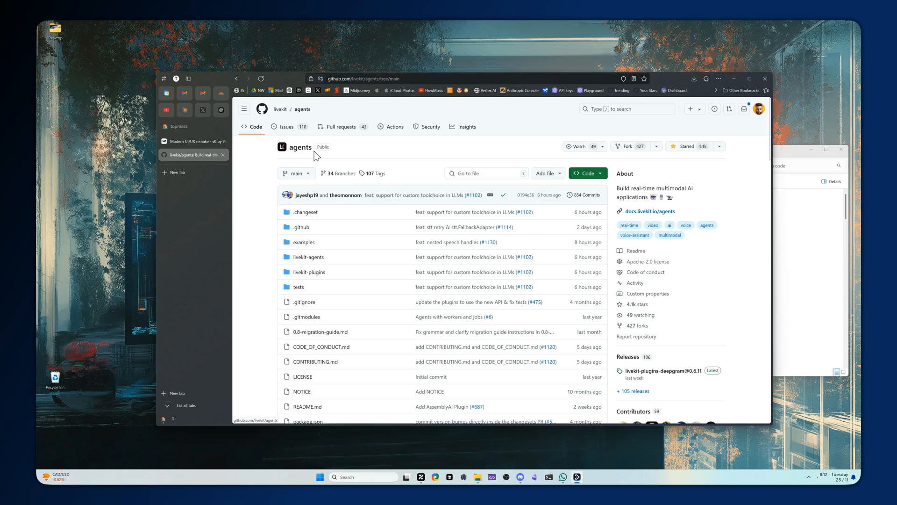
{"action": "mouse_move", "coordinate": [349, 167]}
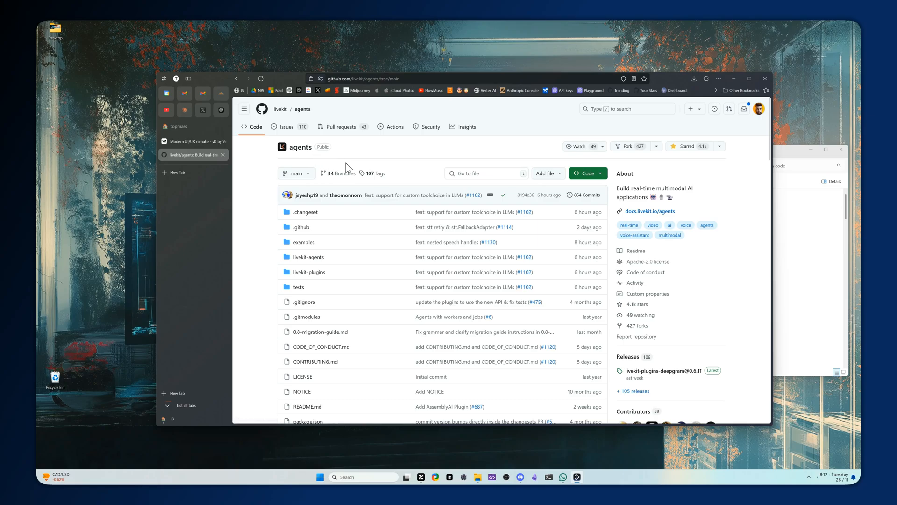
{"action": "mouse_move", "coordinate": [298, 147]}
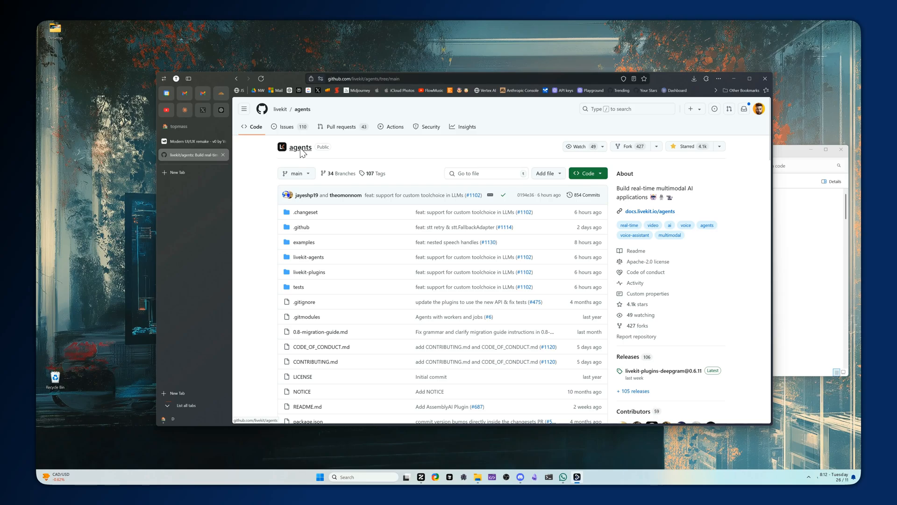
{"action": "mouse_move", "coordinate": [302, 155]}
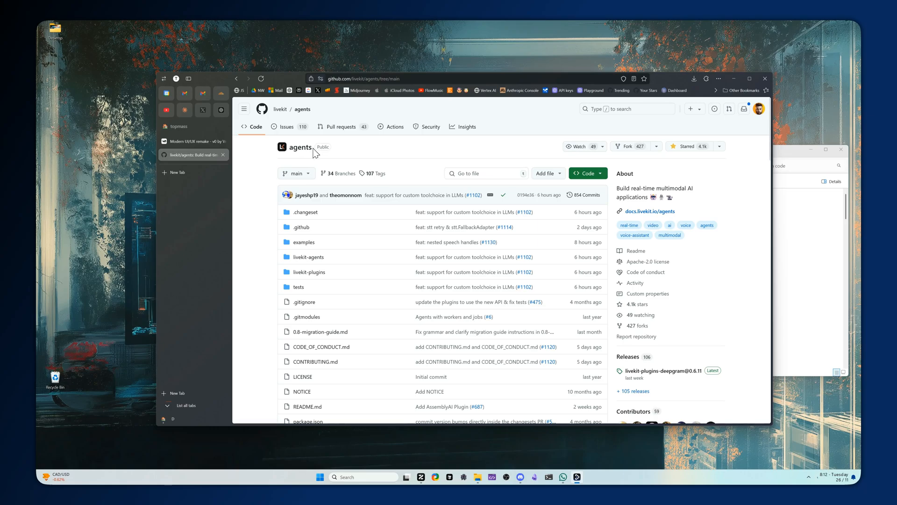
{"action": "mouse_move", "coordinate": [299, 147]}
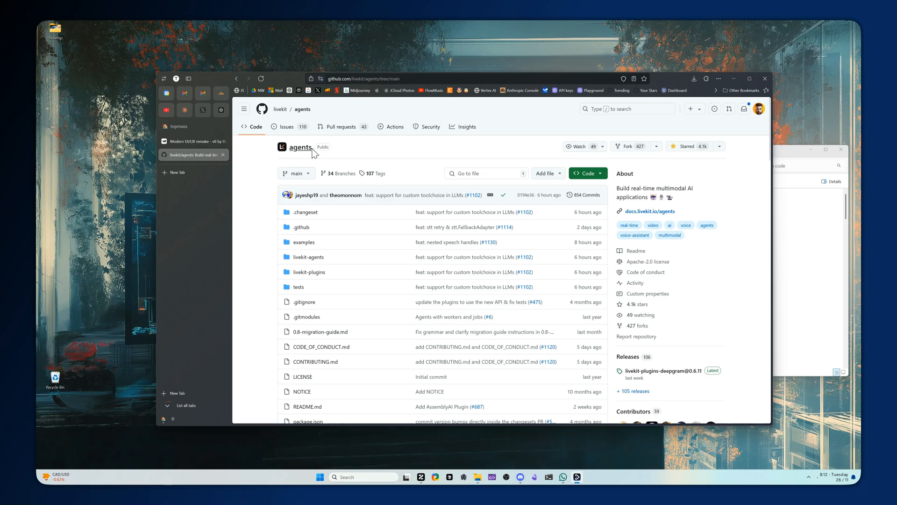
Clone the livekit/agents repository into C:\code and start typing 'cd agents'.
{"action": "scroll", "scroll_direction": "down", "scroll_amount": 3}
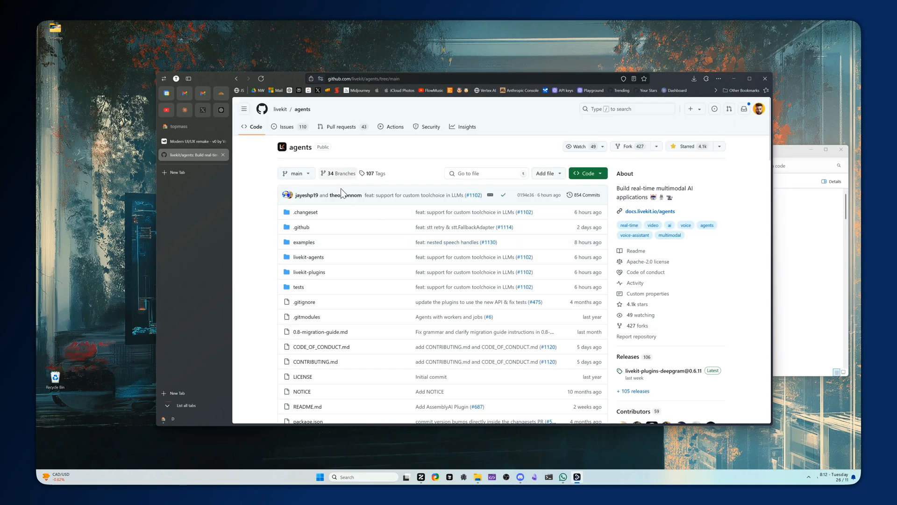
{"action": "scroll", "scroll_direction": "down", "scroll_amount": 3}
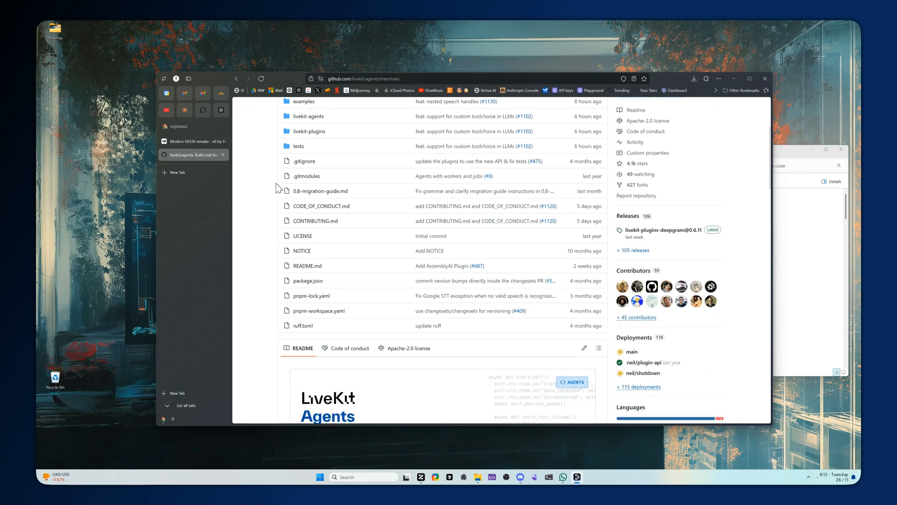
{"action": "scroll", "scroll_direction": "down", "scroll_amount": 3}
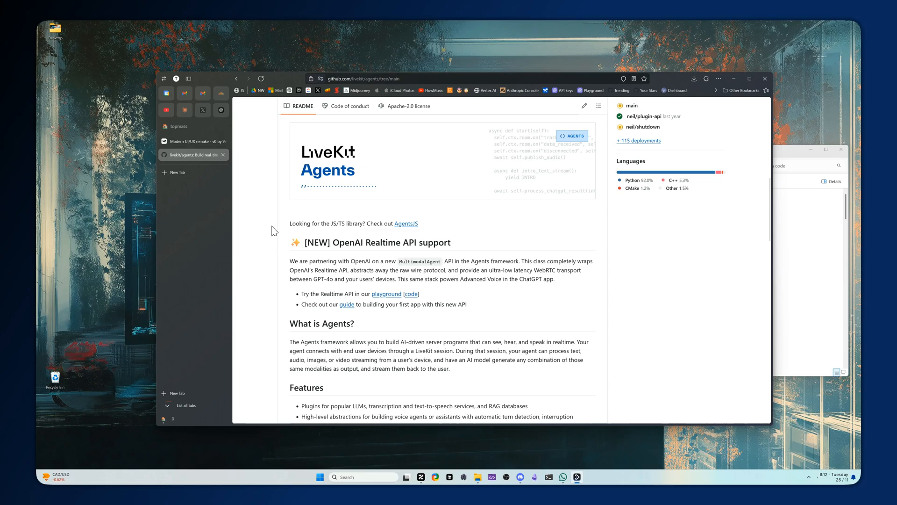
{"action": "mouse_move", "coordinate": [490, 291]}
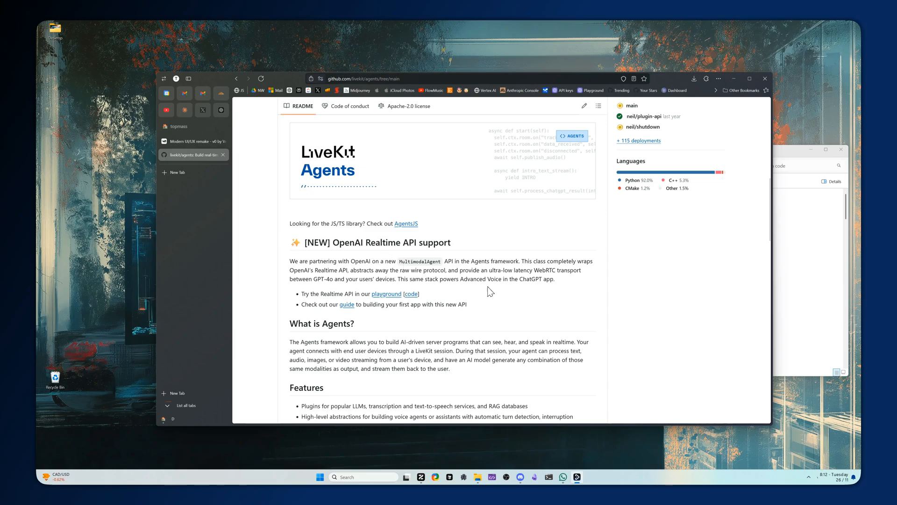
{"action": "scroll", "scroll_direction": "down", "scroll_amount": 3}
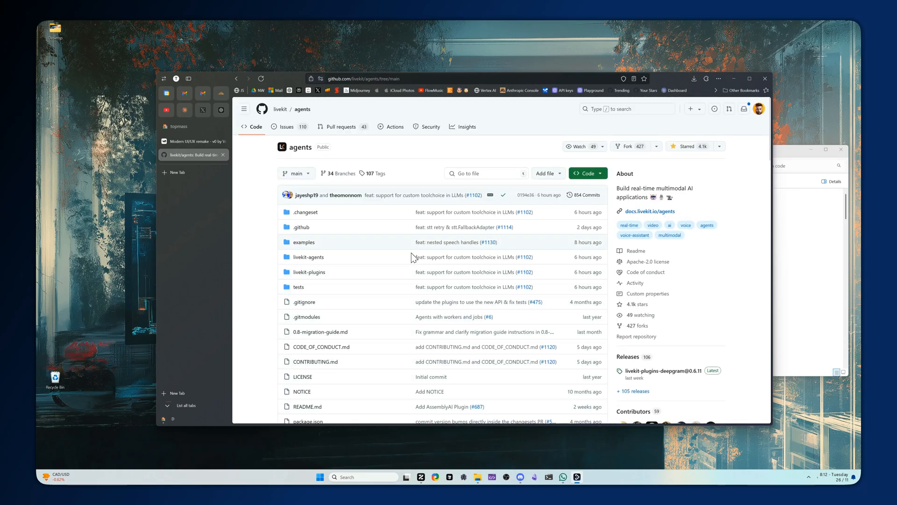
{"action": "mouse_move", "coordinate": [302, 154]}
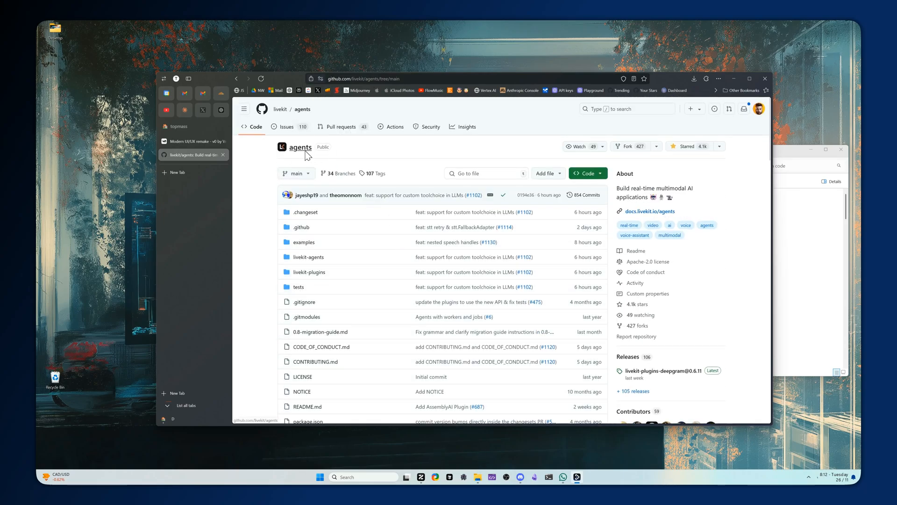
{"action": "mouse_move", "coordinate": [629, 225]}
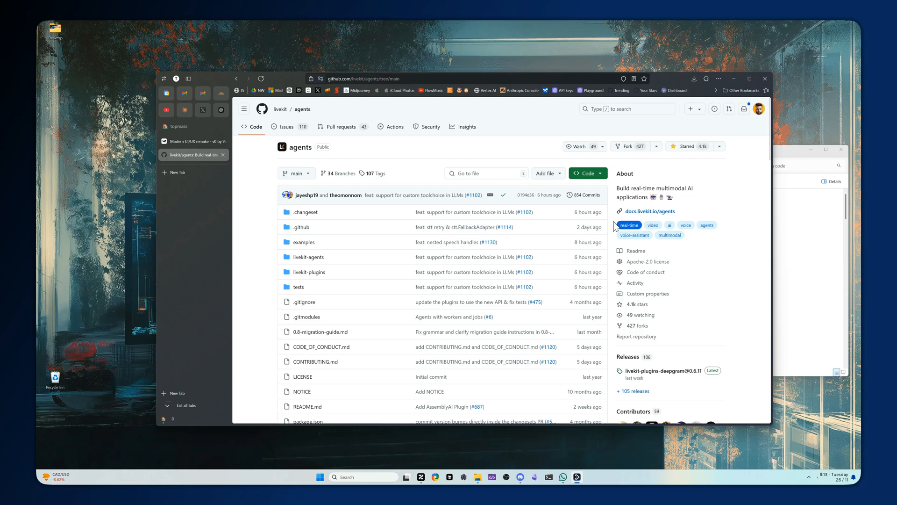
{"action": "left_click", "coordinate": [584, 173]}
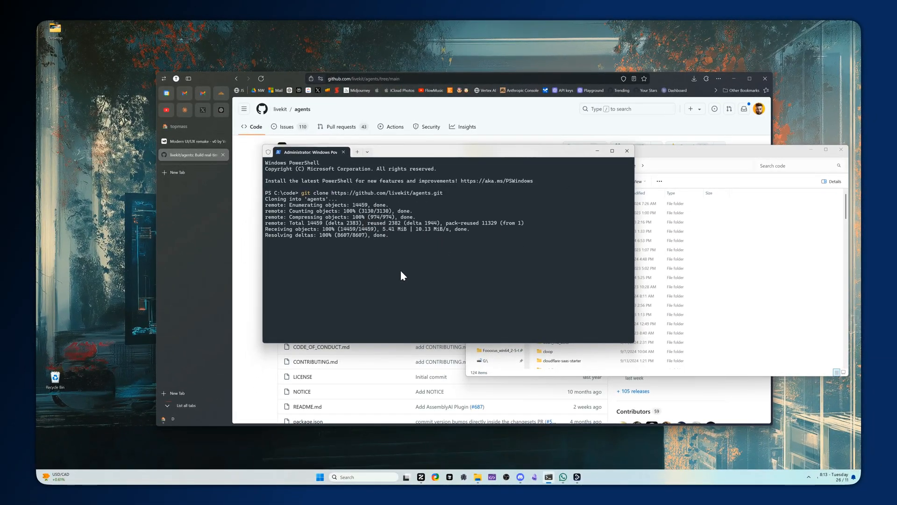
{"action": "type", "text": "cd age"}
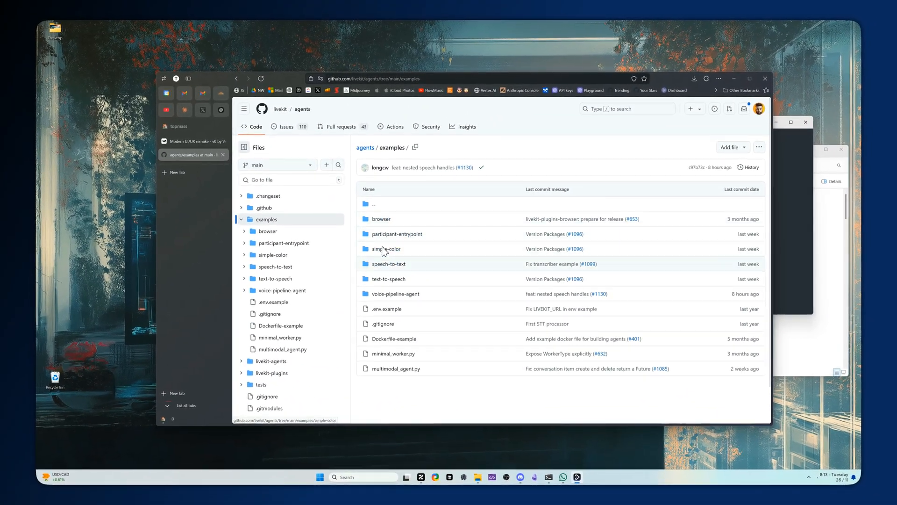
{"action": "mouse_move", "coordinate": [388, 278]}
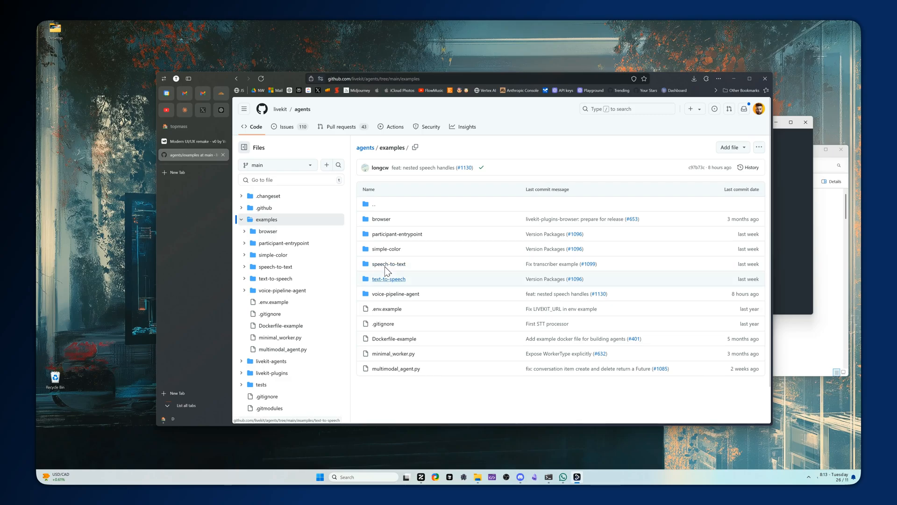
{"action": "mouse_move", "coordinate": [372, 297]}
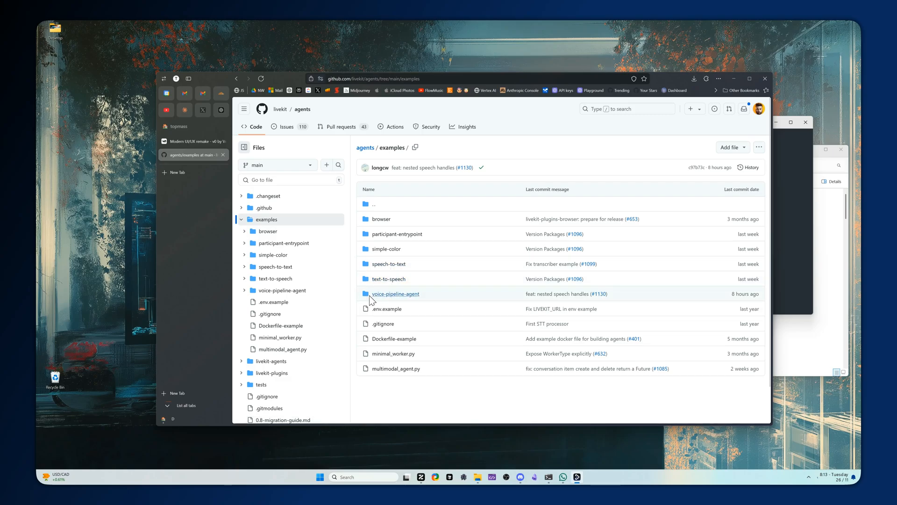
Open the voice-pipeline-agent example folder and scroll its README to the Run section.
{"action": "left_click", "coordinate": [395, 293]}
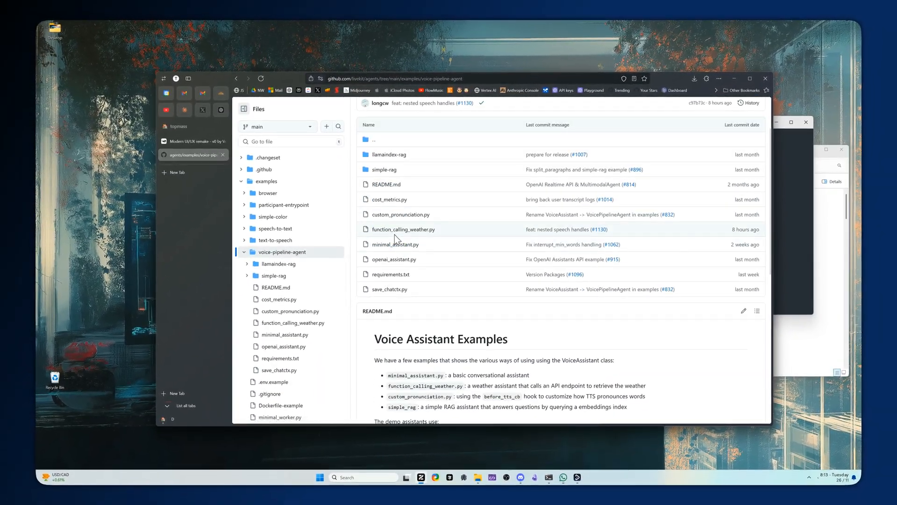
{"action": "mouse_move", "coordinate": [395, 244]}
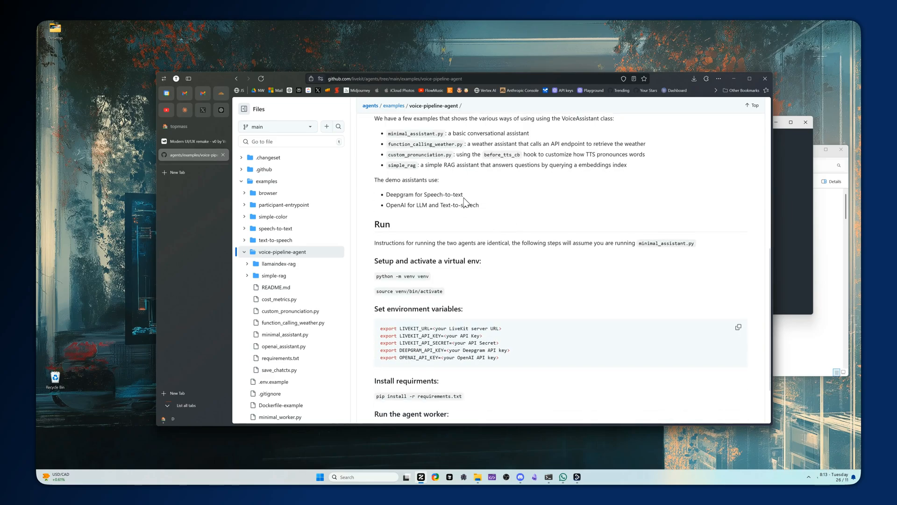
{"action": "scroll", "scroll_direction": "down", "scroll_amount": 3}
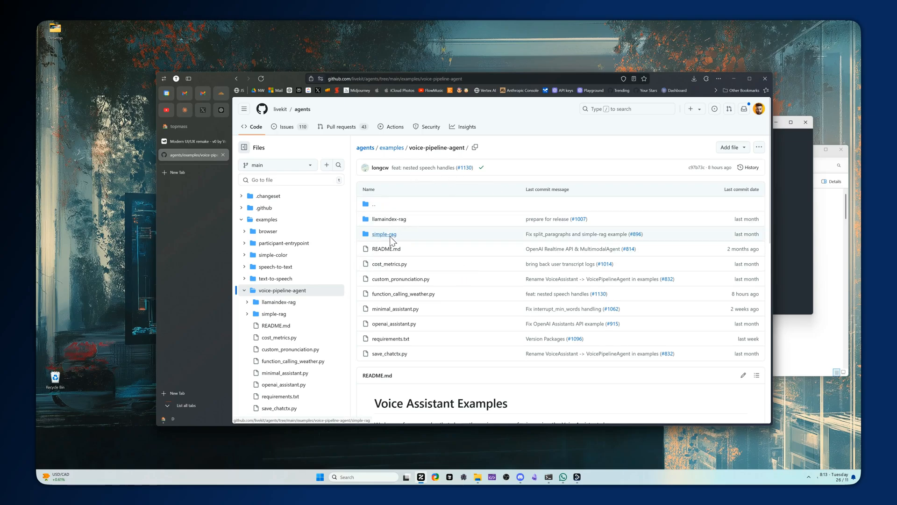
{"action": "mouse_move", "coordinate": [389, 219]}
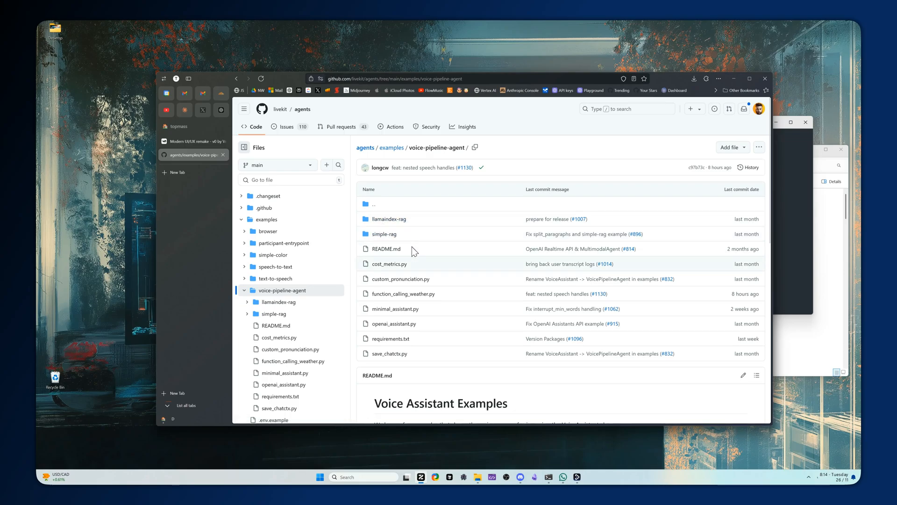
{"action": "mouse_move", "coordinate": [393, 309]}
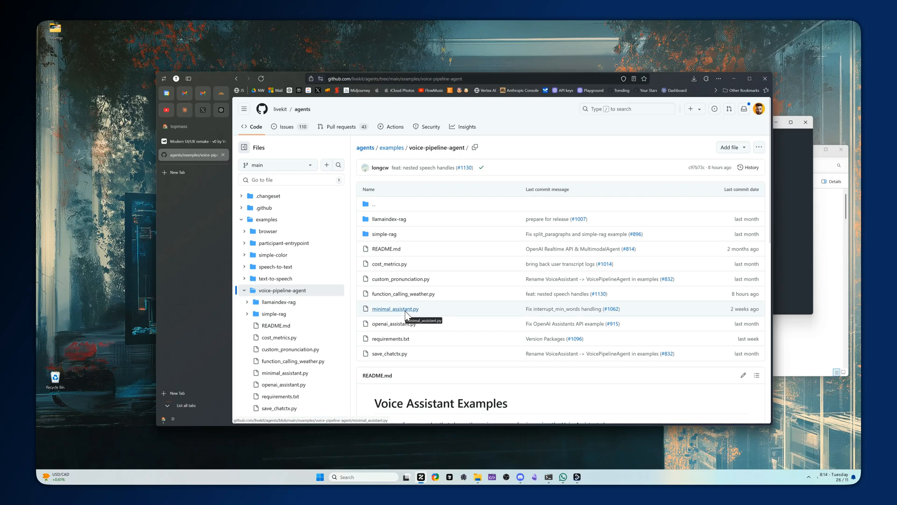
{"action": "mouse_move", "coordinate": [414, 314]}
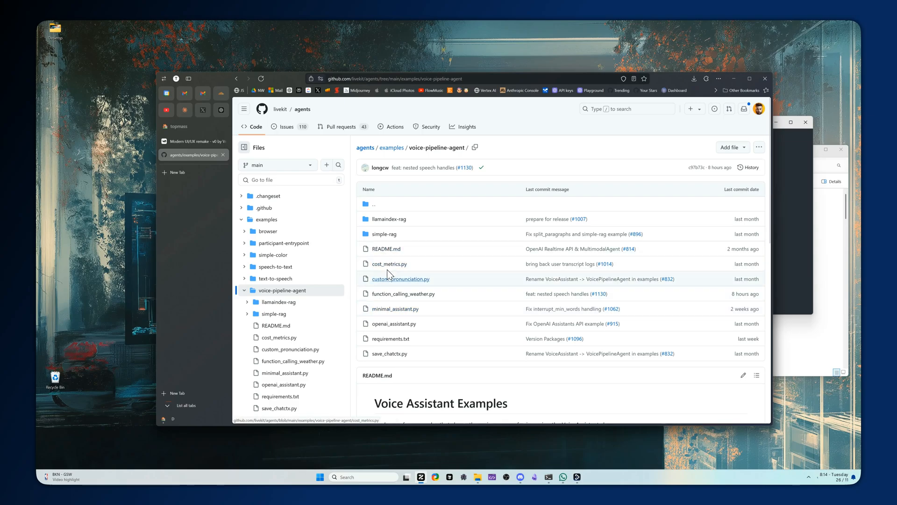
{"action": "mouse_move", "coordinate": [396, 308]}
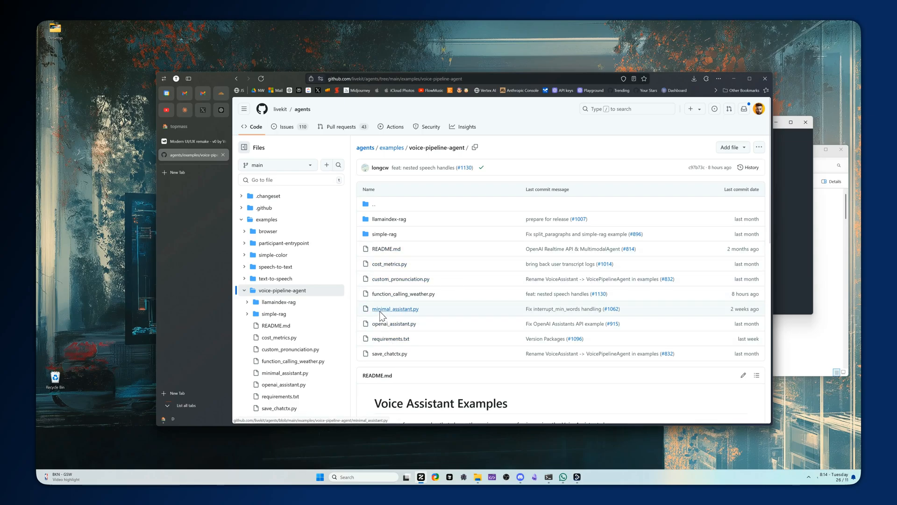
{"action": "mouse_move", "coordinate": [391, 316]}
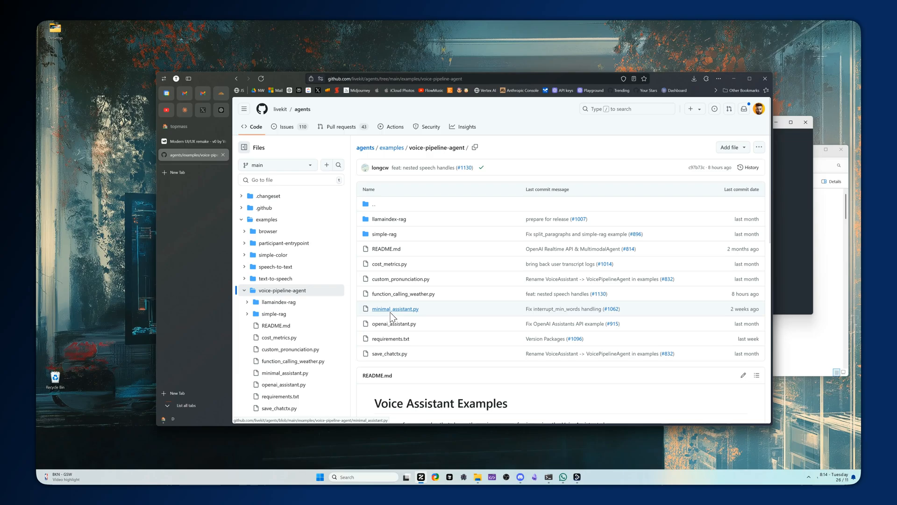
{"action": "mouse_move", "coordinate": [409, 317]}
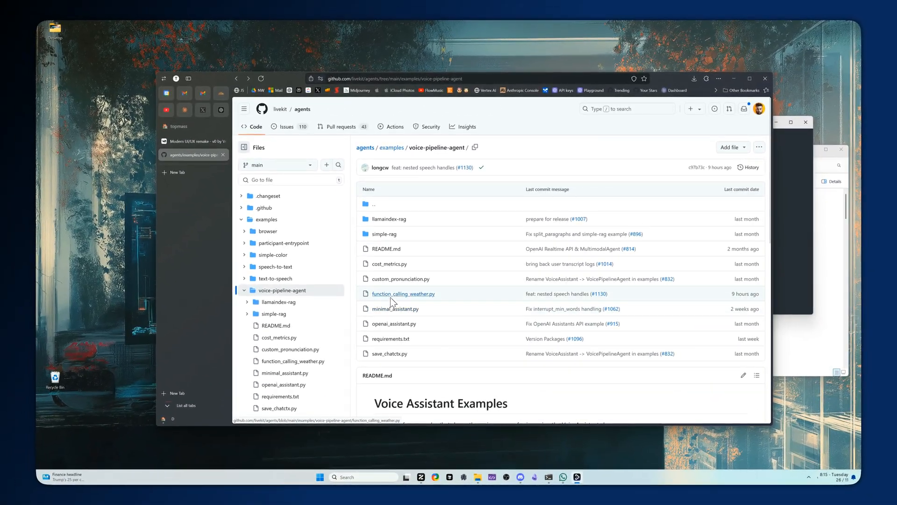
Select function_calling_weather.py from the voice-pipeline-agent file list.
{"action": "left_click", "coordinate": [402, 294]}
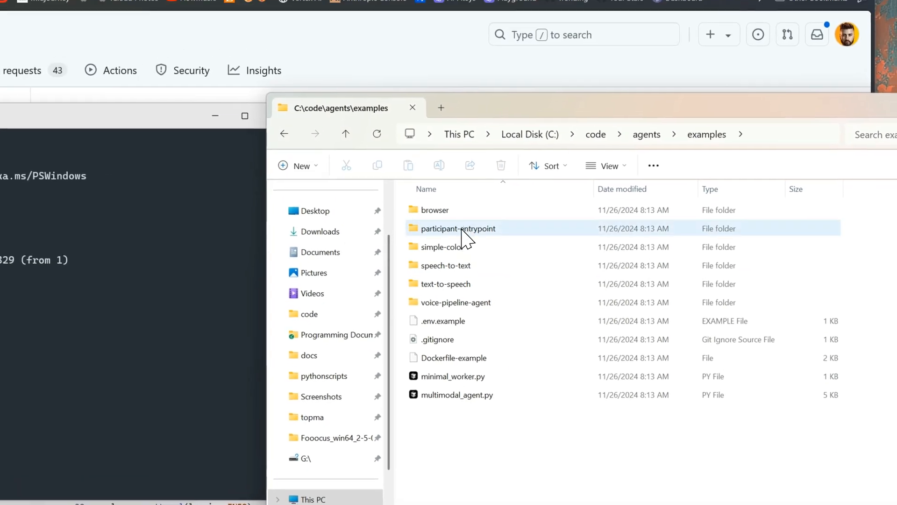
Open the local voice-pipeline-agent folder under C:\code\agents\examples.
{"action": "double_click", "coordinate": [458, 229]}
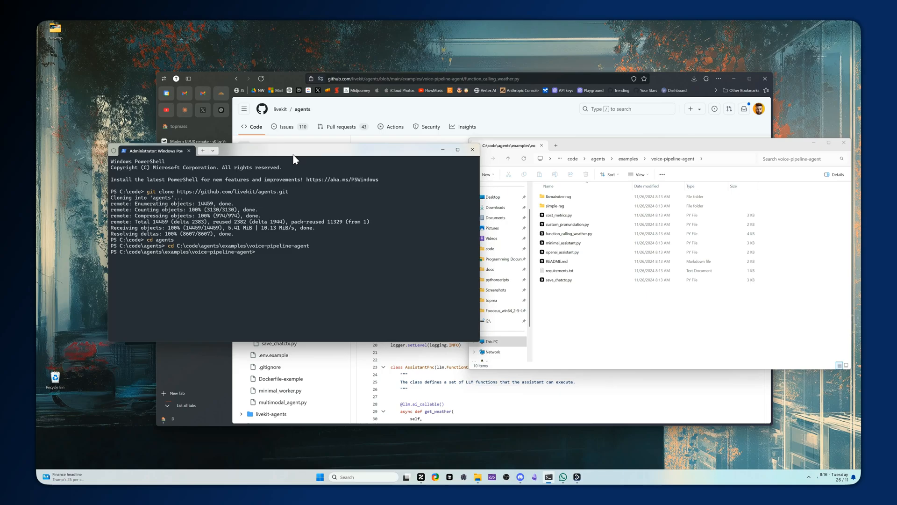
Run 'uv venv' to create a Python 3.12 .venv in voice-pipeline-agent.
{"action": "type", "text": "uv venv"}
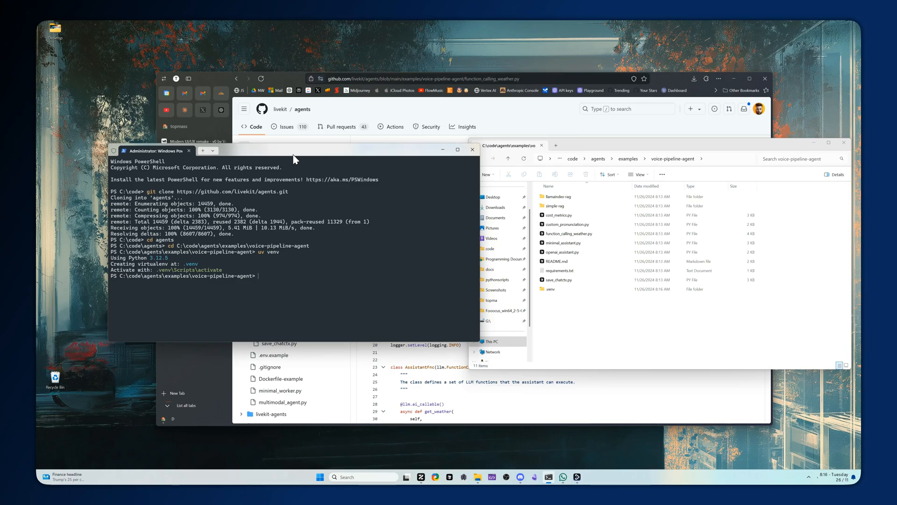
{"action": "mouse_move", "coordinate": [191, 277]}
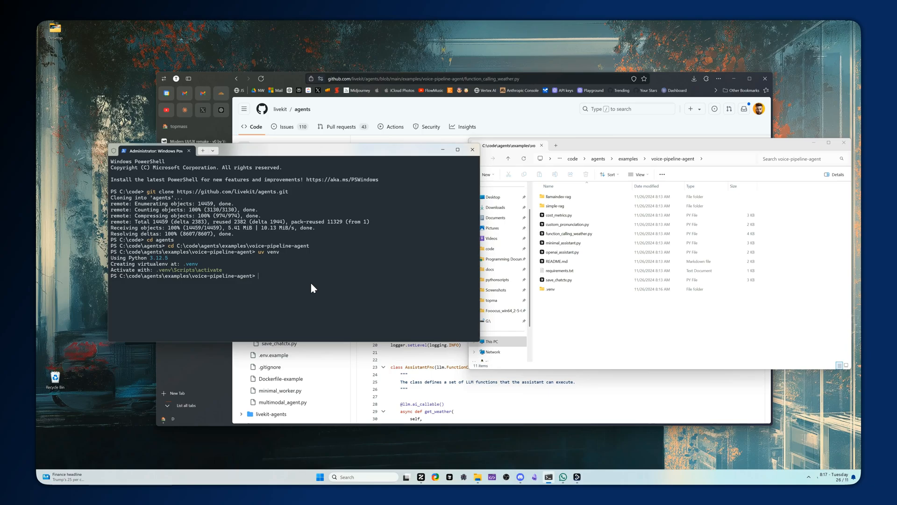
Install the example's requirements.txt with 'uv pip install -r requirements.txt'.
{"action": "type", "text": "uv"}
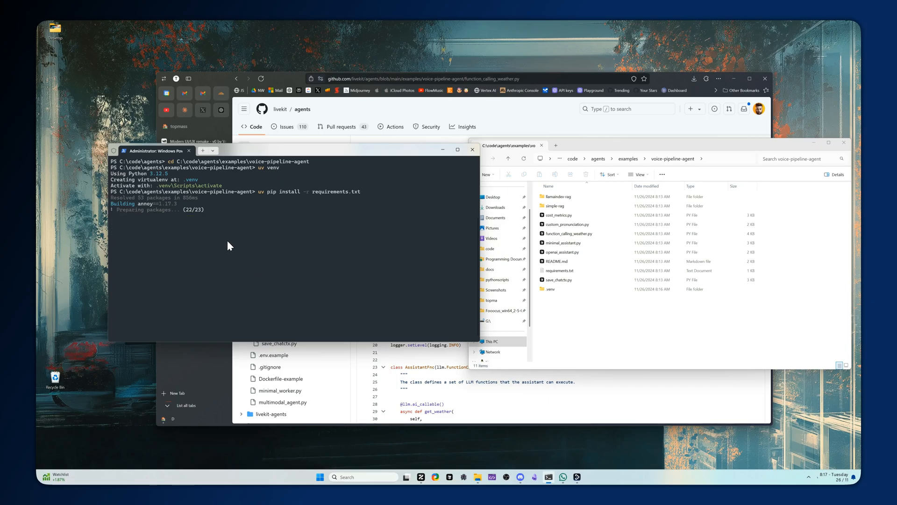
{"action": "mouse_move", "coordinate": [225, 241]}
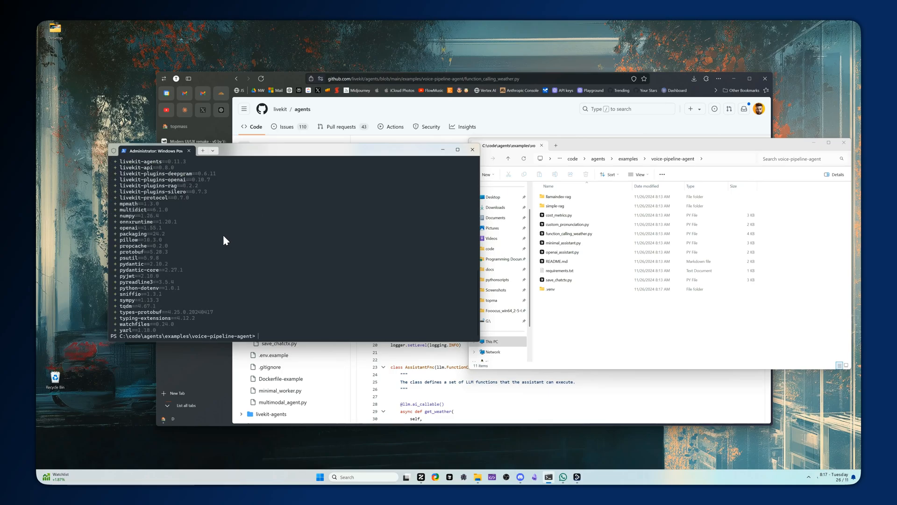
{"action": "mouse_move", "coordinate": [306, 278]}
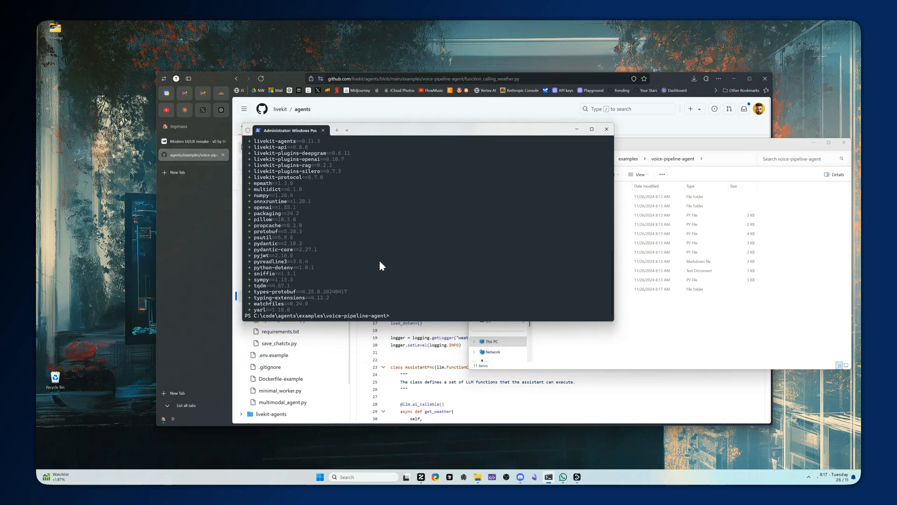
{"action": "mouse_move", "coordinate": [413, 302]}
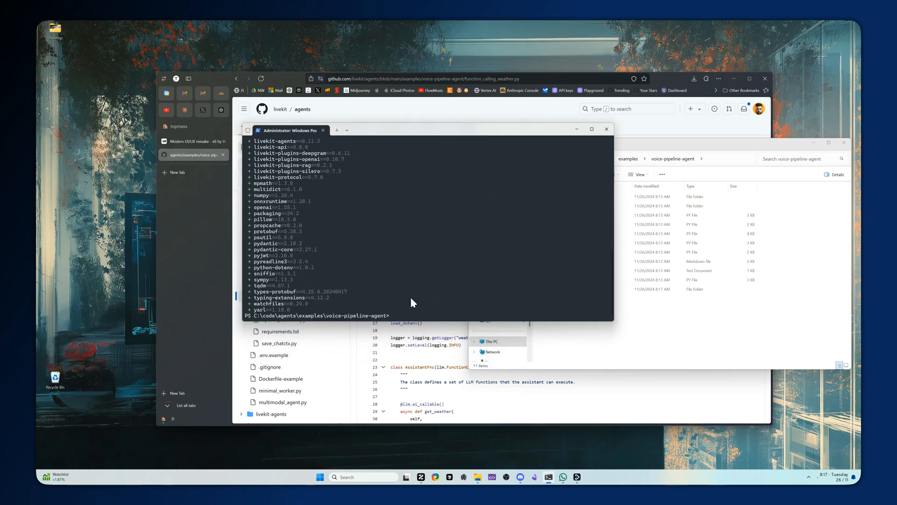
{"action": "mouse_move", "coordinate": [392, 296]}
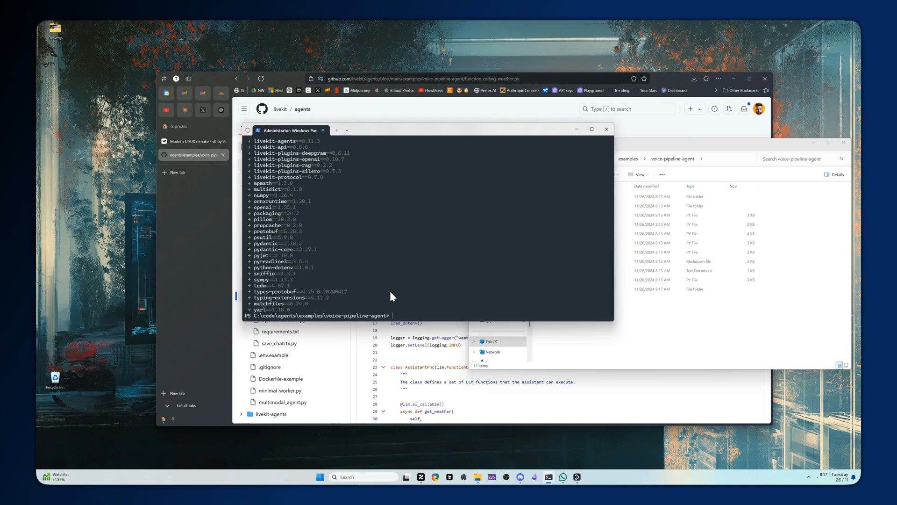
{"action": "mouse_move", "coordinate": [368, 270]}
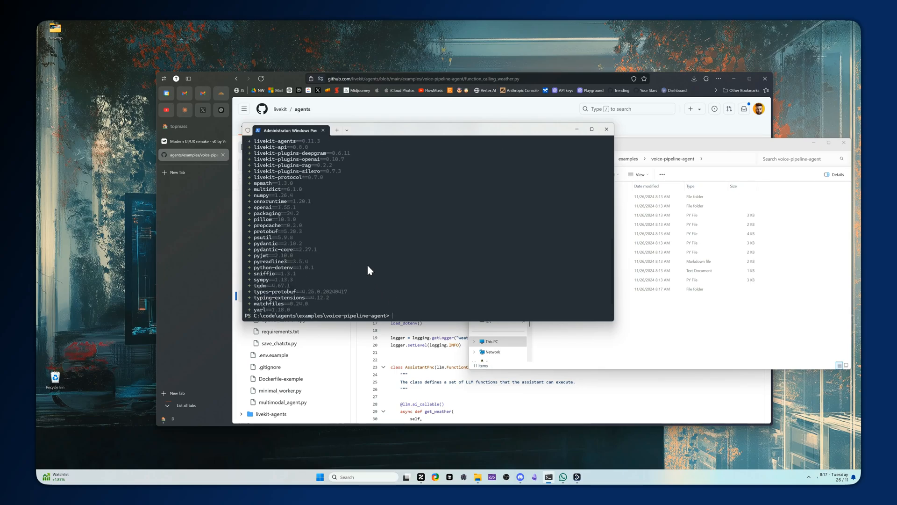
{"action": "mouse_move", "coordinate": [567, 324]}
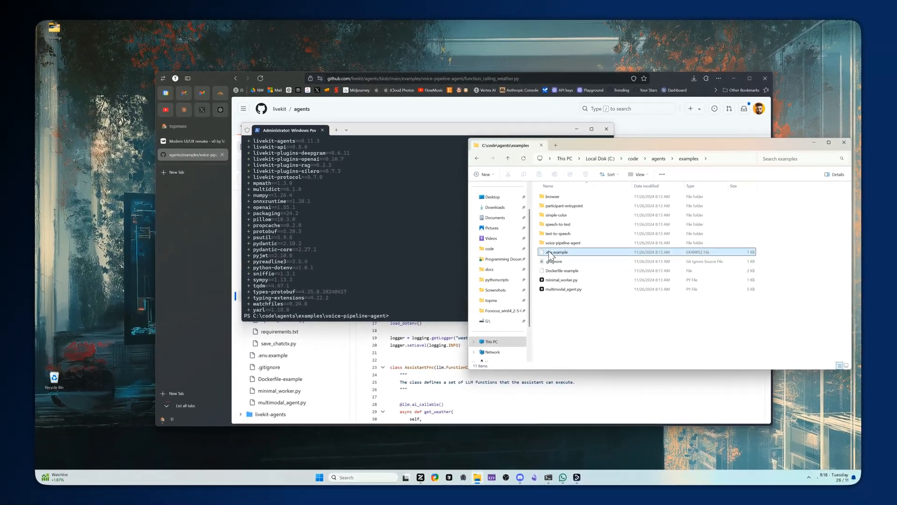
Select .env.example in the examples folder and paste a copy into voice-pipeline-agent.
{"action": "left_click", "coordinate": [564, 262]}
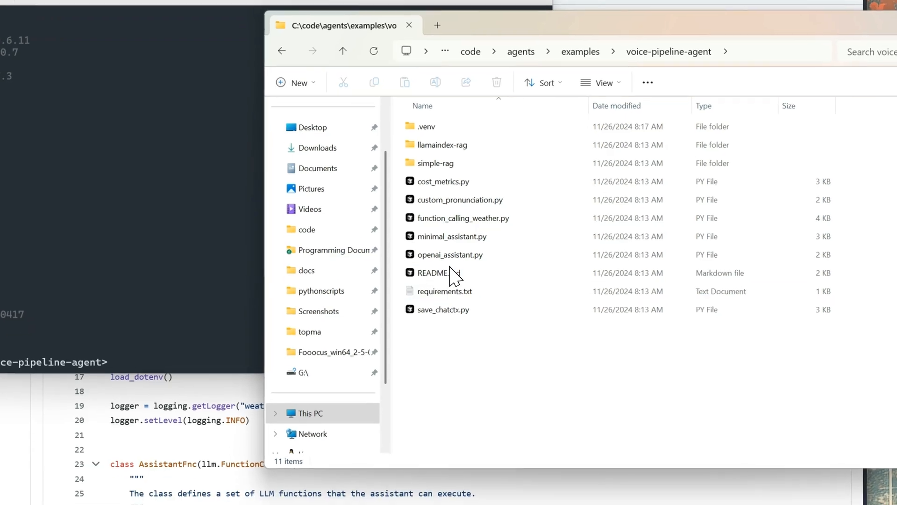
{"action": "scroll", "scroll_direction": "down", "scroll_amount": 3}
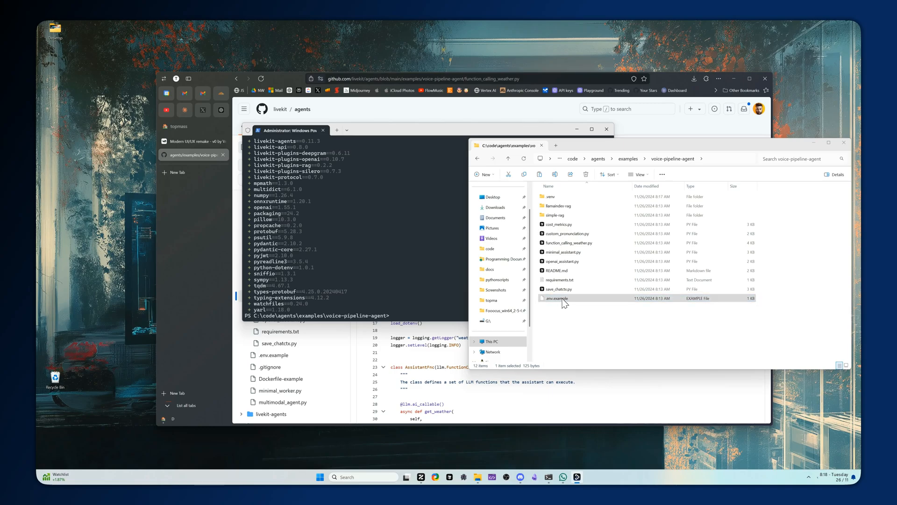
{"action": "mouse_move", "coordinate": [551, 303]}
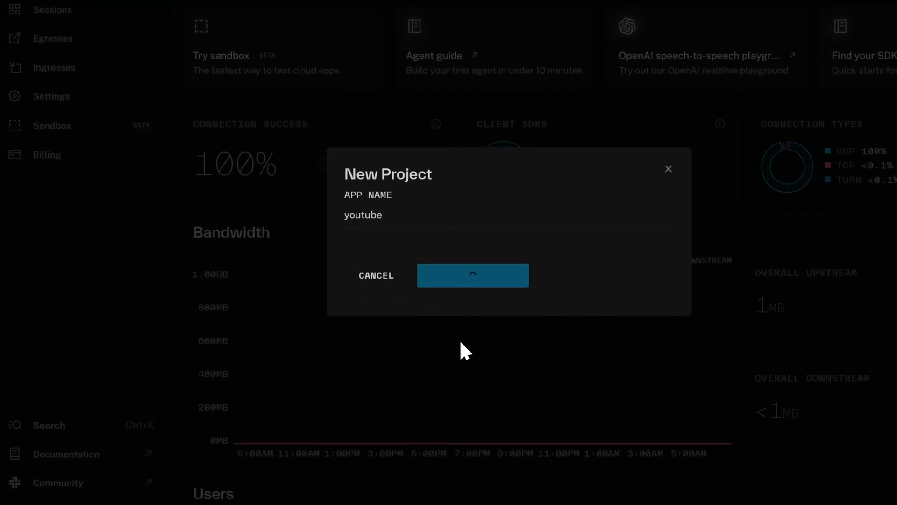
Confirm the 'youtube' project, then generate a key pair described as 'youtube'.
{"action": "left_click", "coordinate": [472, 275]}
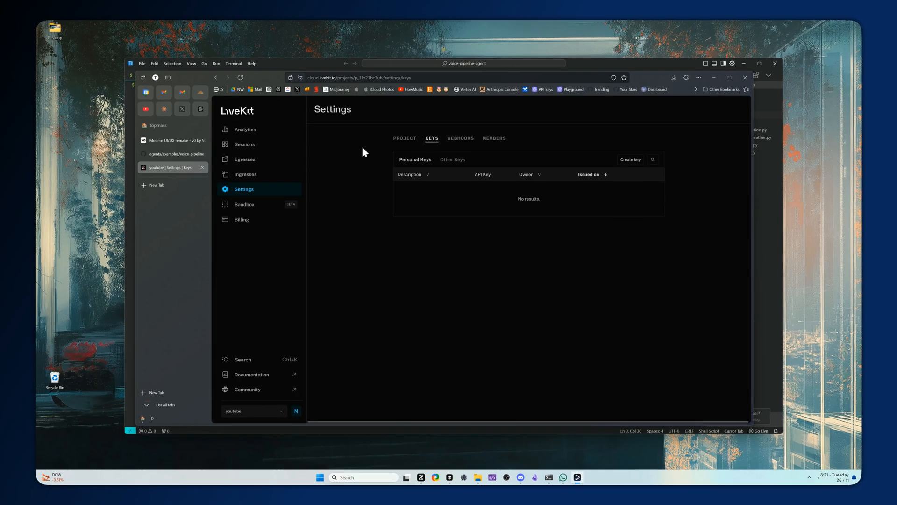
{"action": "left_click", "coordinate": [630, 159]}
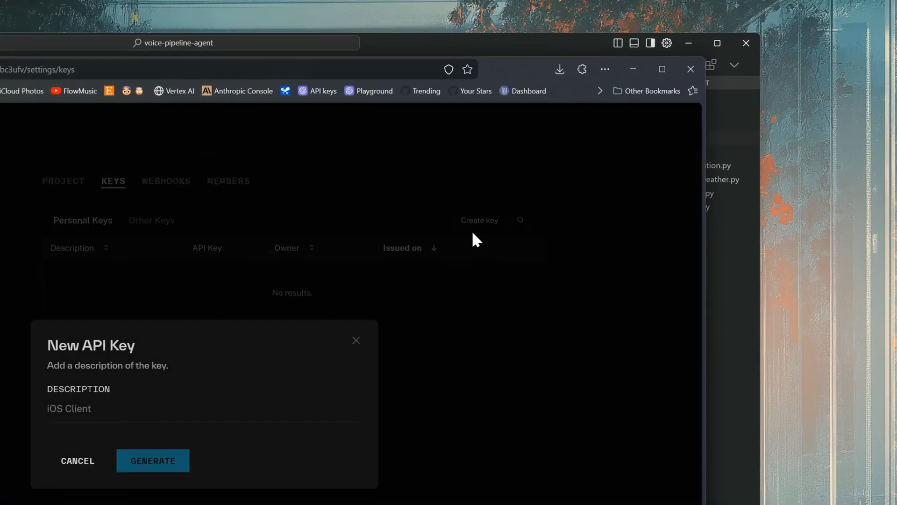
{"action": "type", "text": "youtube"}
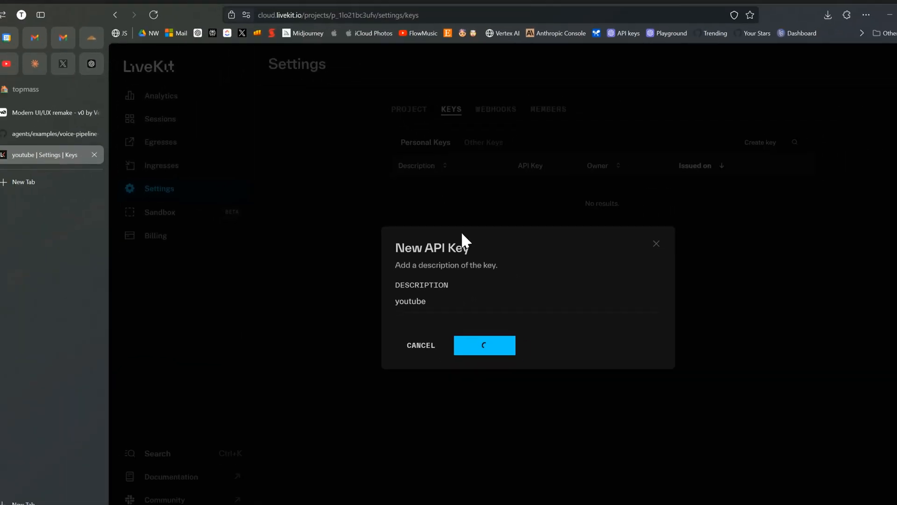
{"action": "left_click", "coordinate": [484, 344]}
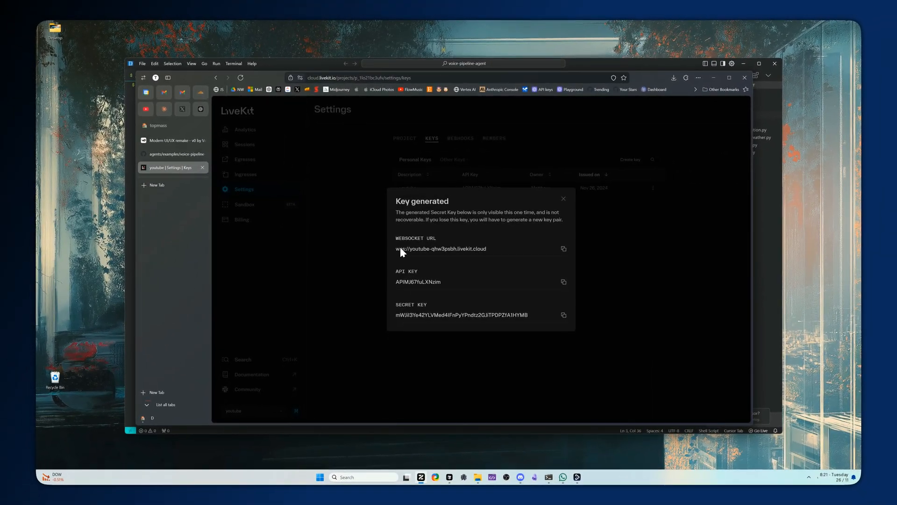
{"action": "mouse_move", "coordinate": [421, 286]}
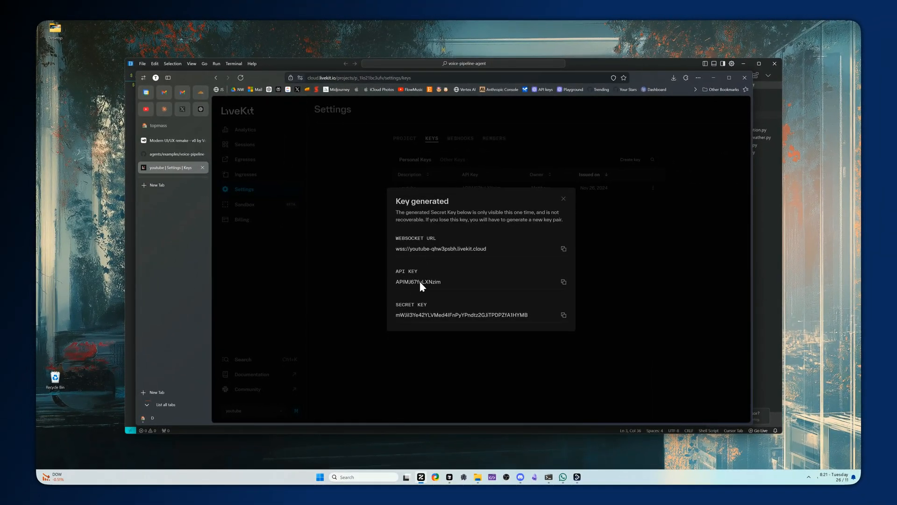
{"action": "mouse_move", "coordinate": [443, 308]}
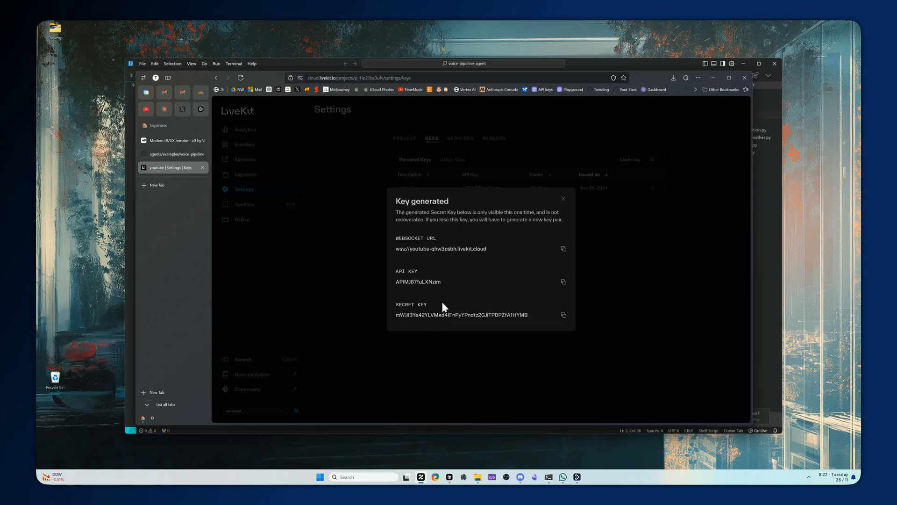
{"action": "mouse_move", "coordinate": [582, 222]}
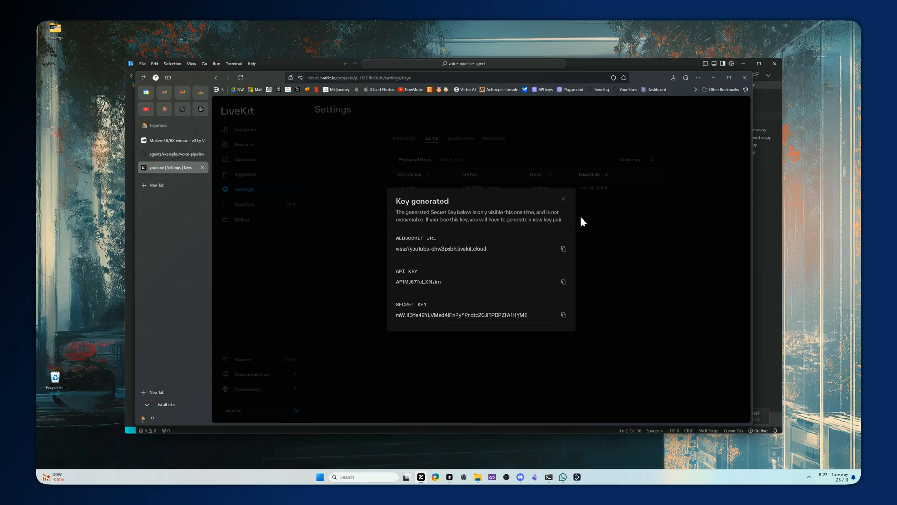
{"action": "mouse_move", "coordinate": [453, 280]}
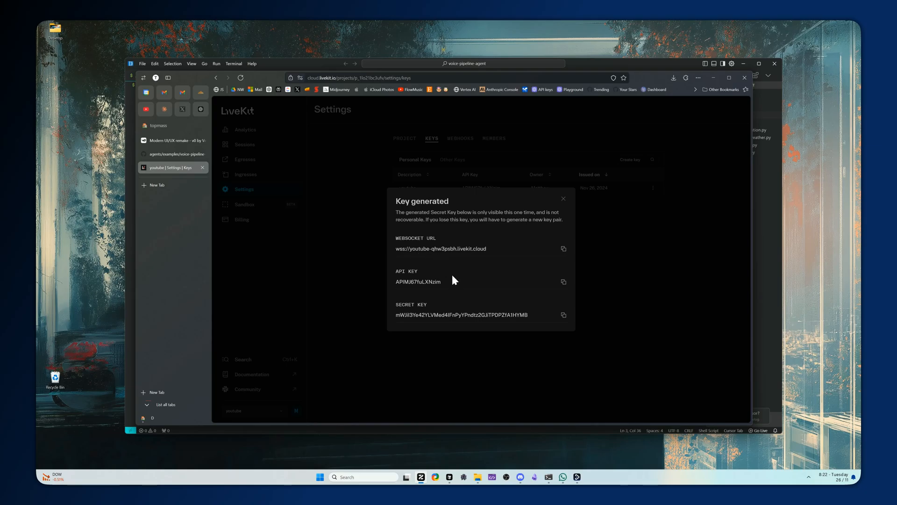
{"action": "mouse_move", "coordinate": [424, 285]}
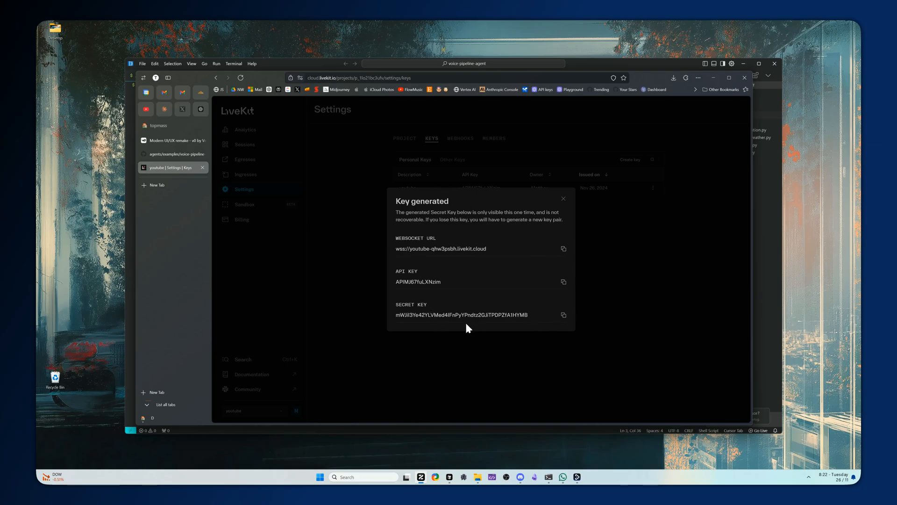
{"action": "mouse_move", "coordinate": [452, 383]}
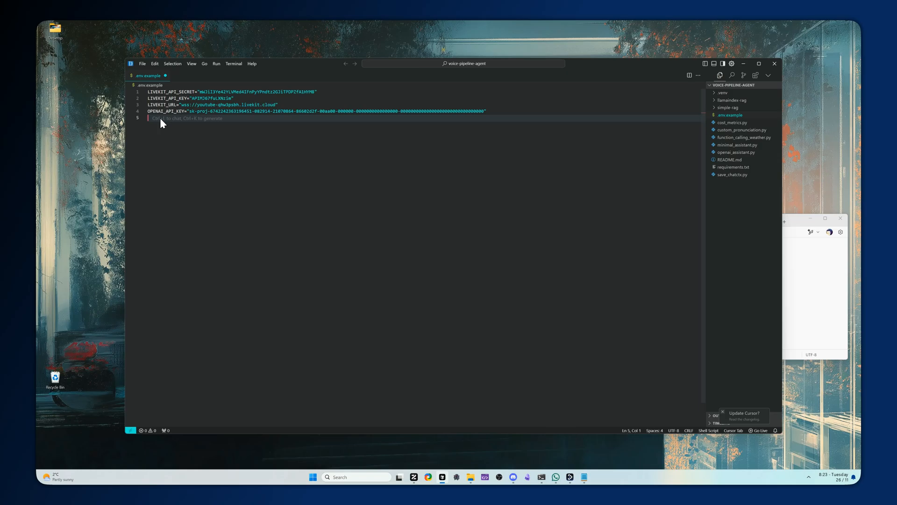
{"action": "mouse_move", "coordinate": [228, 155]}
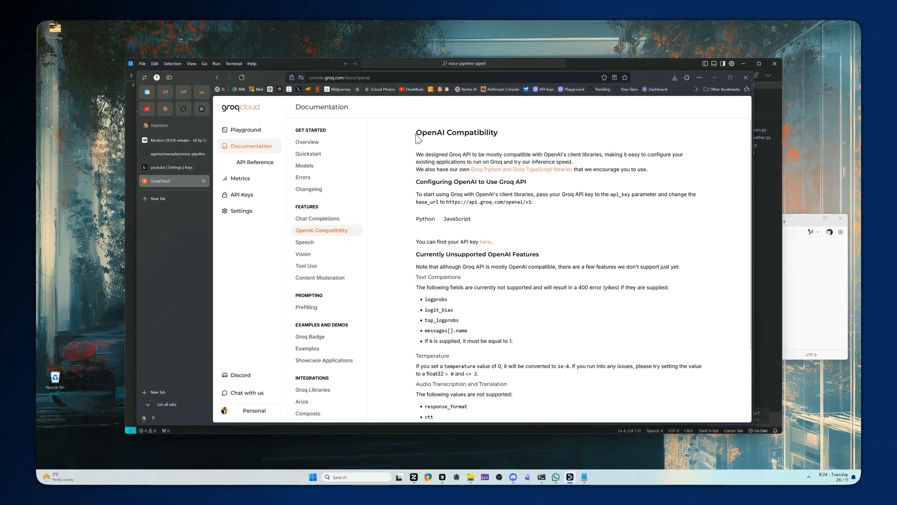
{"action": "mouse_move", "coordinate": [469, 164]}
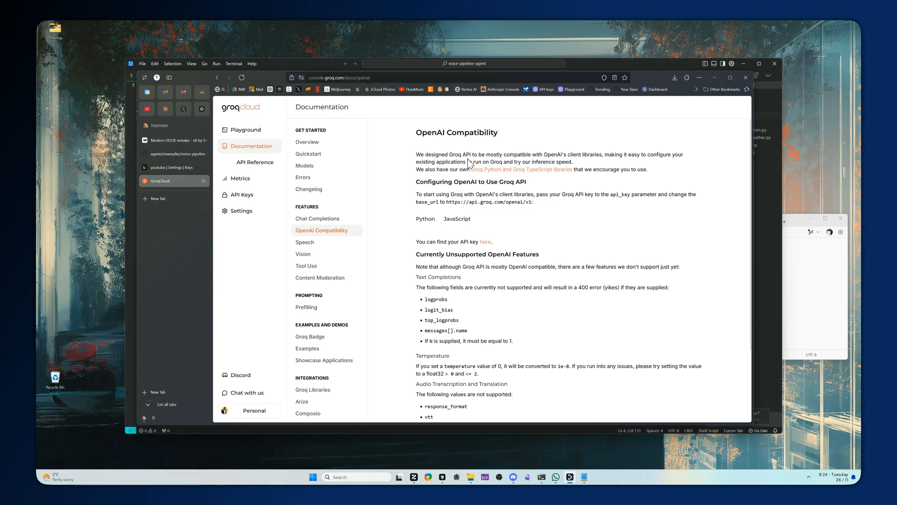
{"action": "mouse_move", "coordinate": [553, 187]}
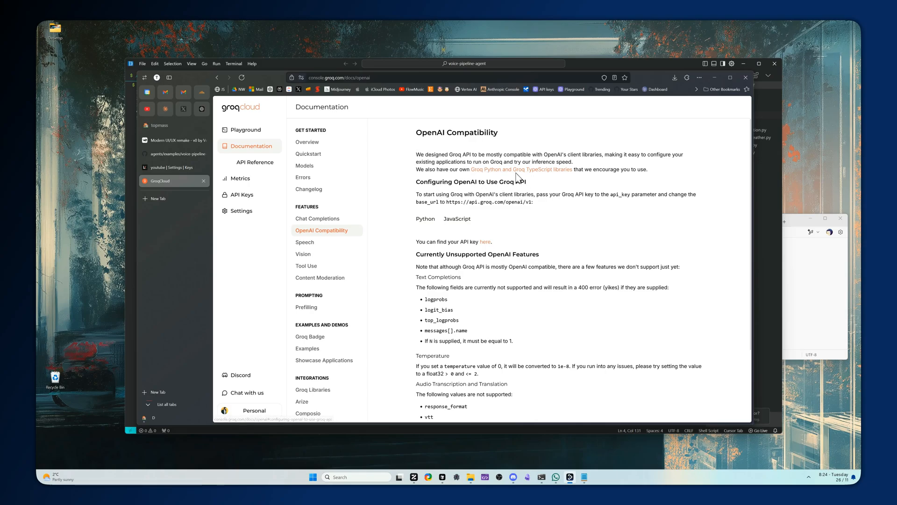
{"action": "mouse_move", "coordinate": [516, 194]}
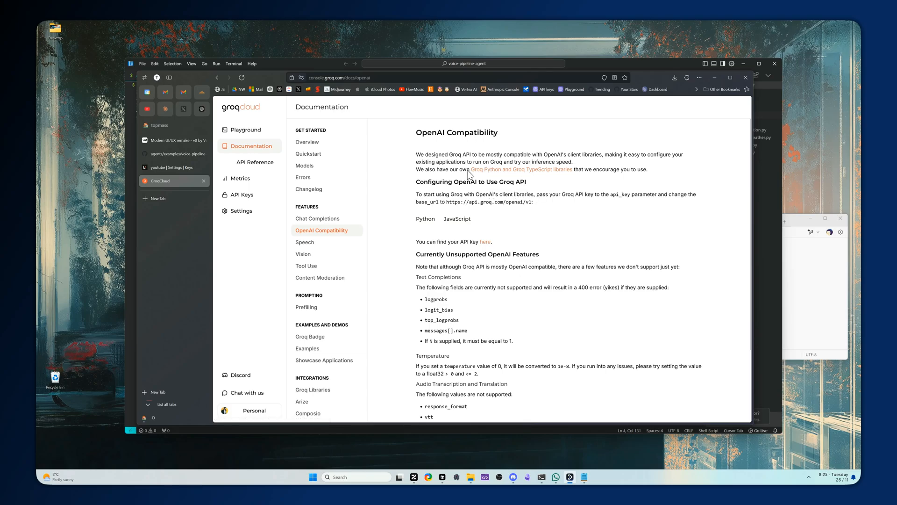
{"action": "mouse_move", "coordinate": [424, 202]}
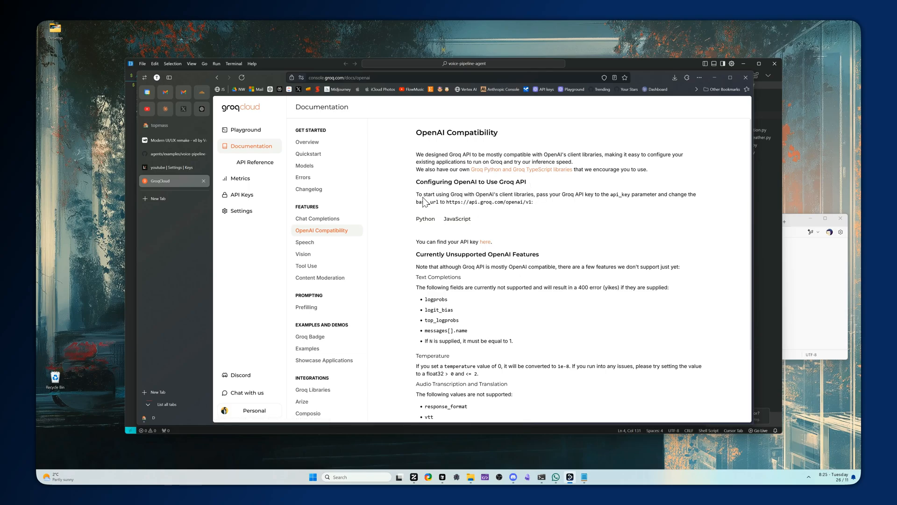
{"action": "mouse_move", "coordinate": [528, 211]}
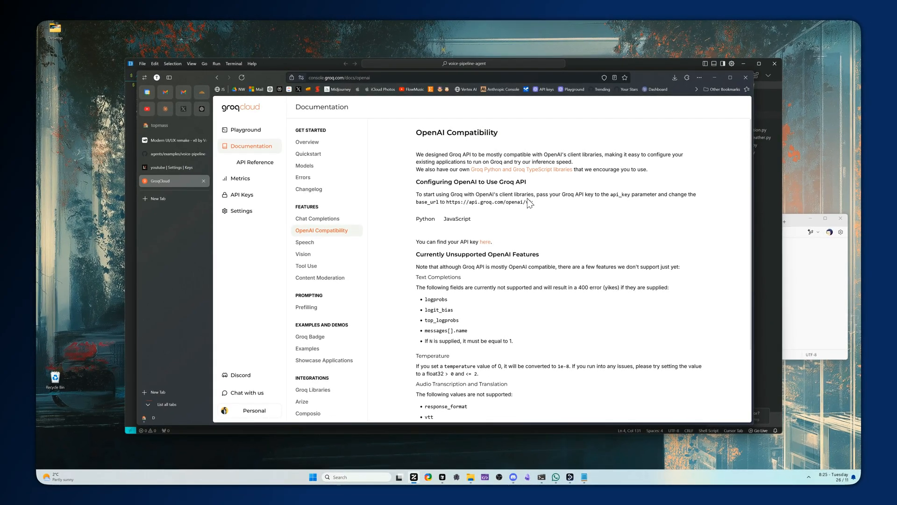
{"action": "mouse_move", "coordinate": [502, 184]}
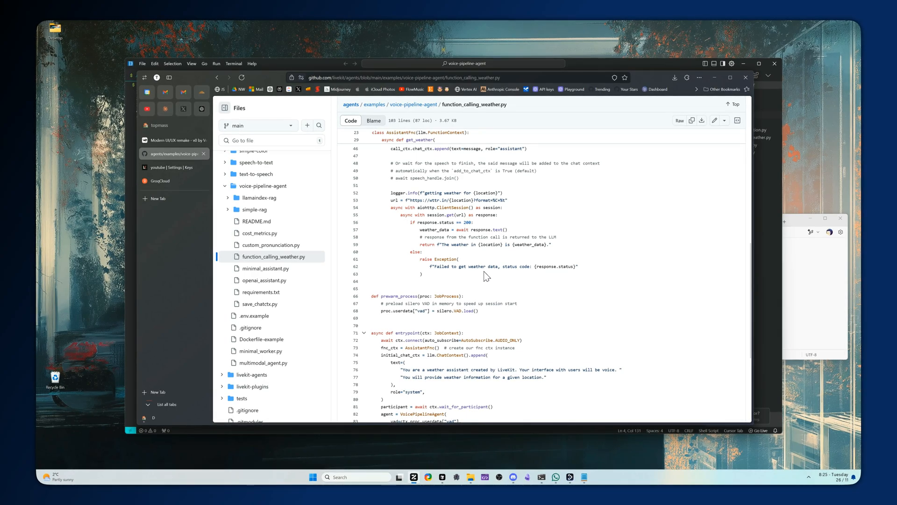
Scroll function_calling_weather.py to the entrypoint's VoicePipelineAgent using Deepgram STT and OpenAI LLM/TTS.
{"action": "scroll", "scroll_direction": "down", "scroll_amount": 3}
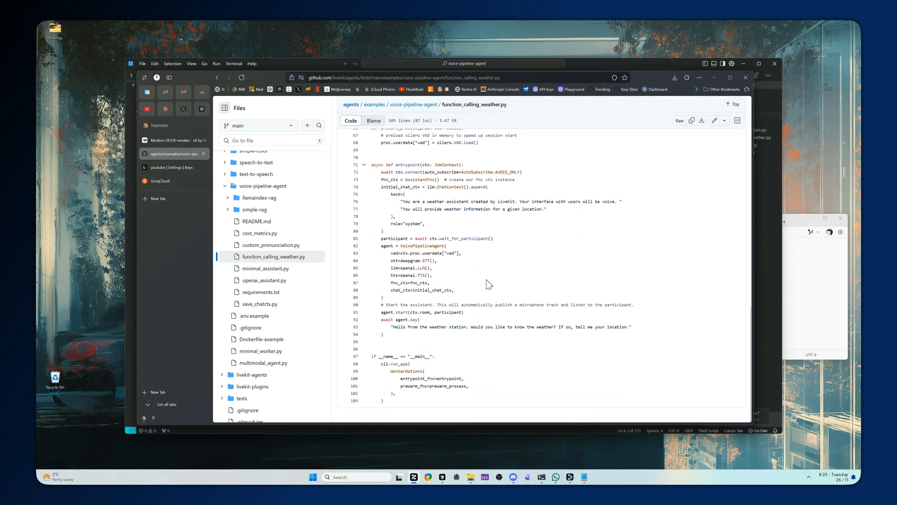
{"action": "mouse_move", "coordinate": [437, 458]}
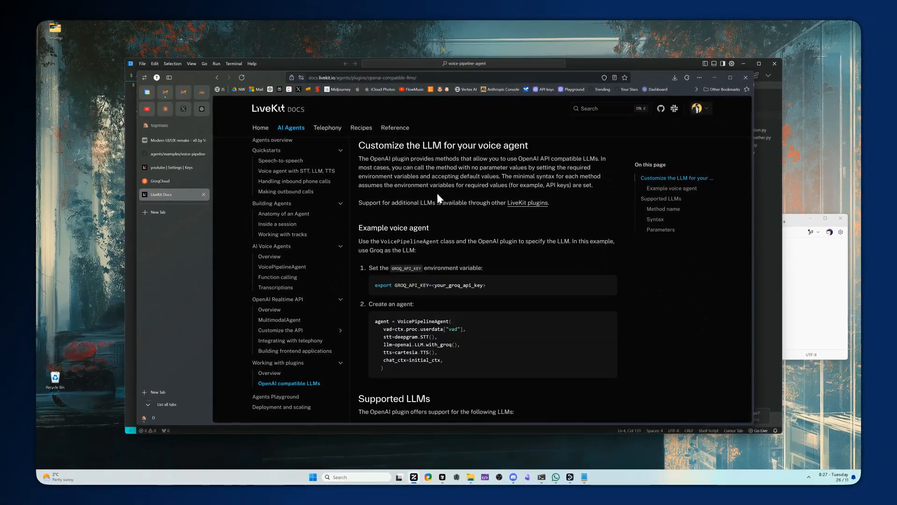
Scroll through the guide's Groq example (openai.LLM.with_groq) and Supported LLMs table.
{"action": "scroll", "scroll_direction": "down", "scroll_amount": 3}
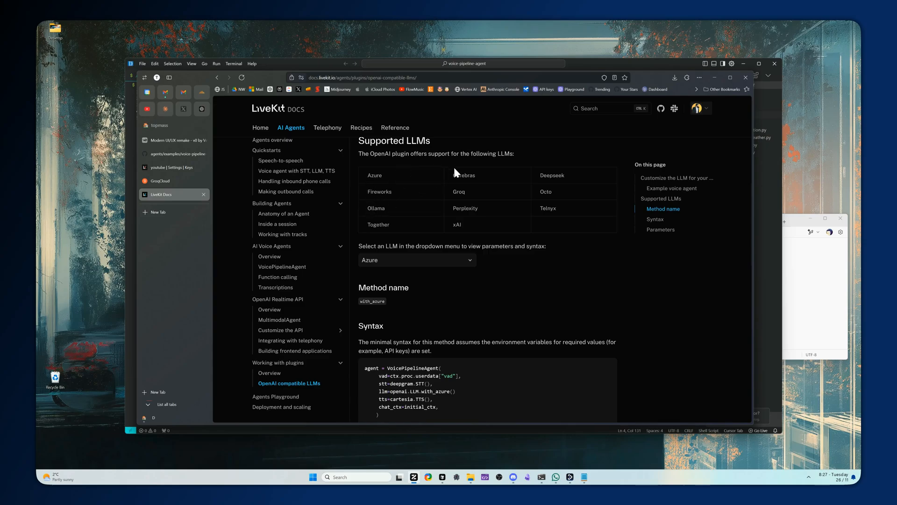
{"action": "mouse_move", "coordinate": [388, 224]}
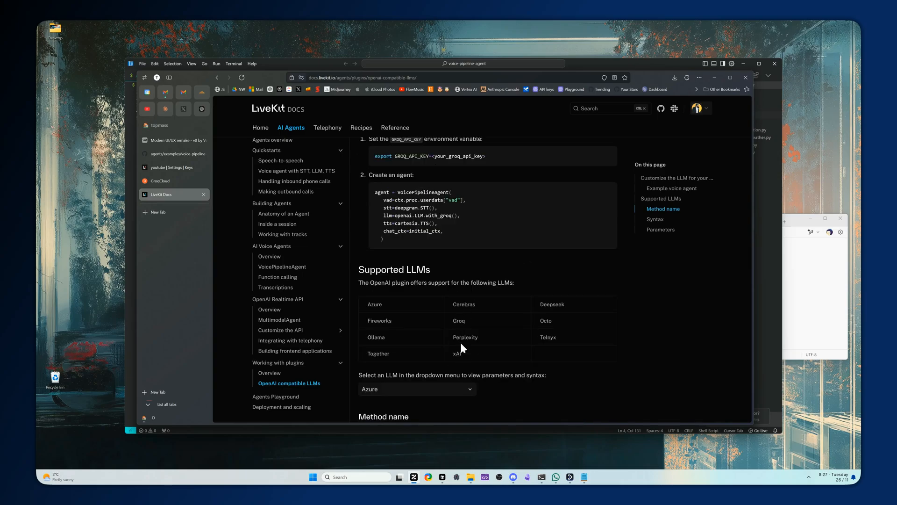
{"action": "mouse_move", "coordinate": [397, 319]}
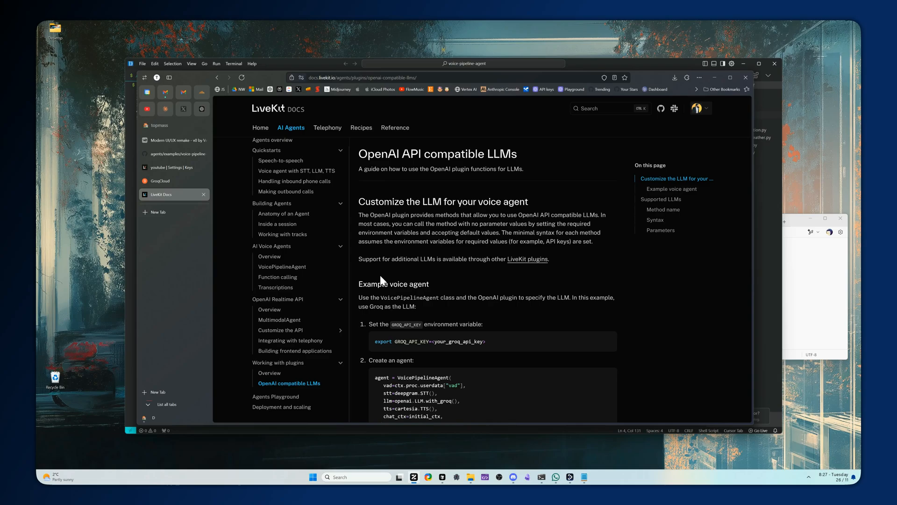
{"action": "scroll", "scroll_direction": "down", "scroll_amount": 3}
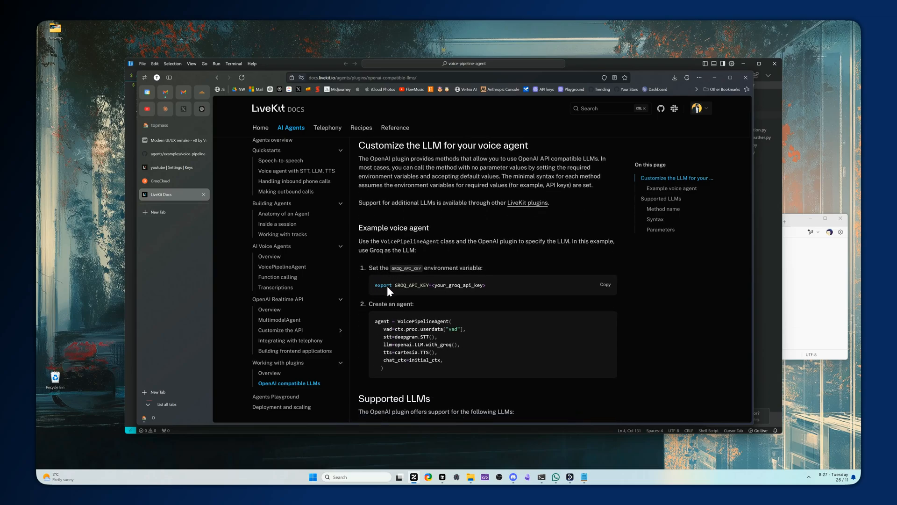
{"action": "scroll", "scroll_direction": "down", "scroll_amount": 3}
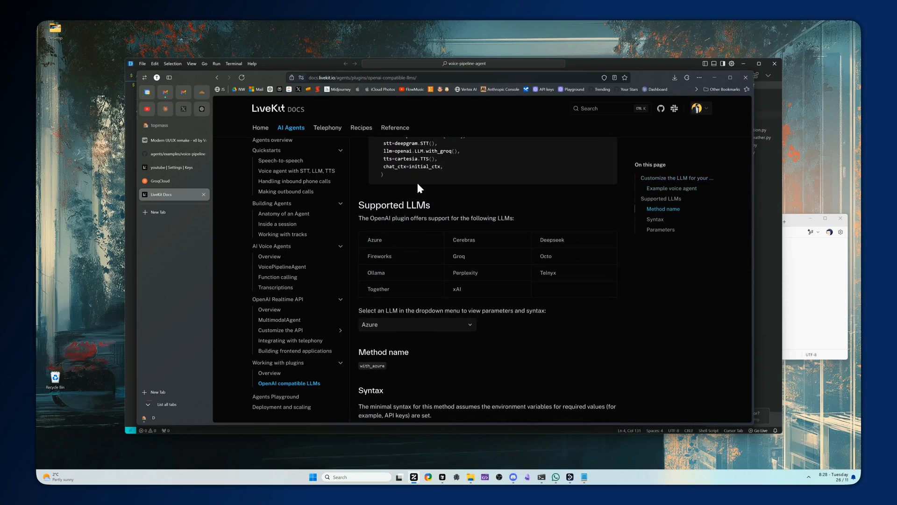
{"action": "scroll", "scroll_direction": "down", "scroll_amount": 3}
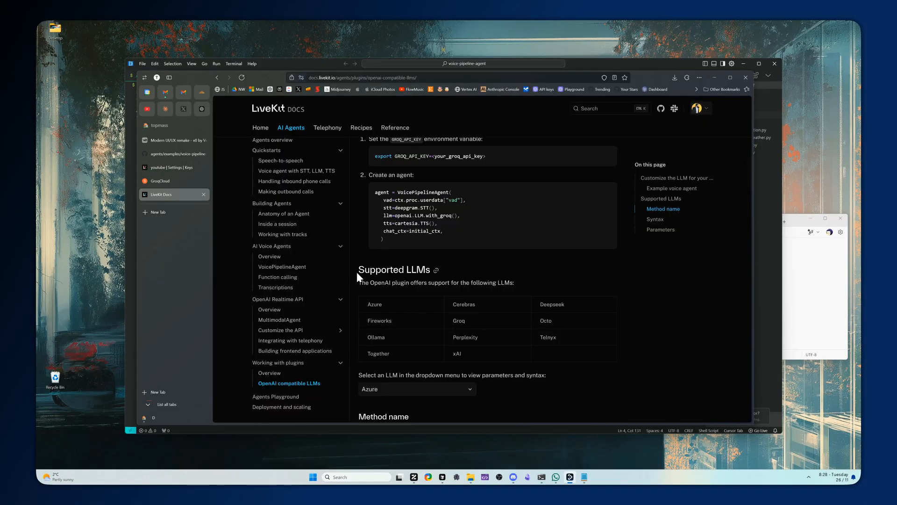
{"action": "mouse_move", "coordinate": [518, 284]}
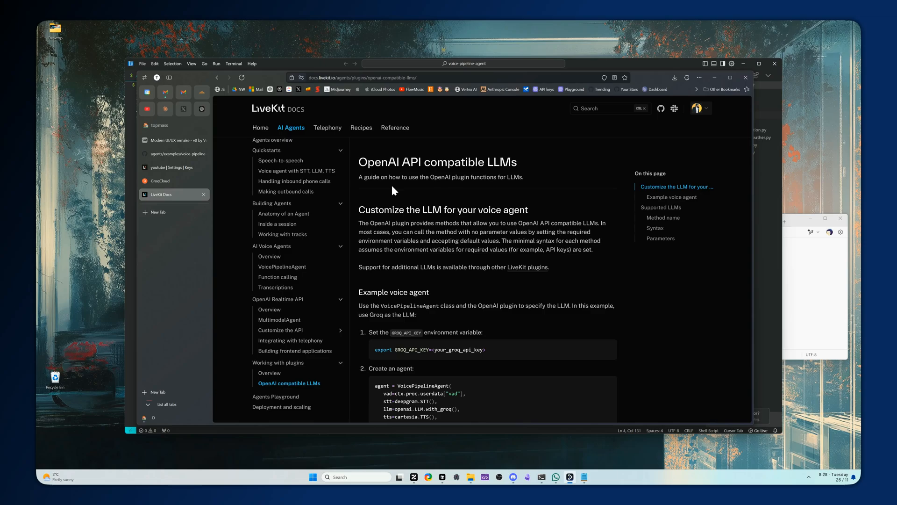
{"action": "mouse_move", "coordinate": [494, 312]}
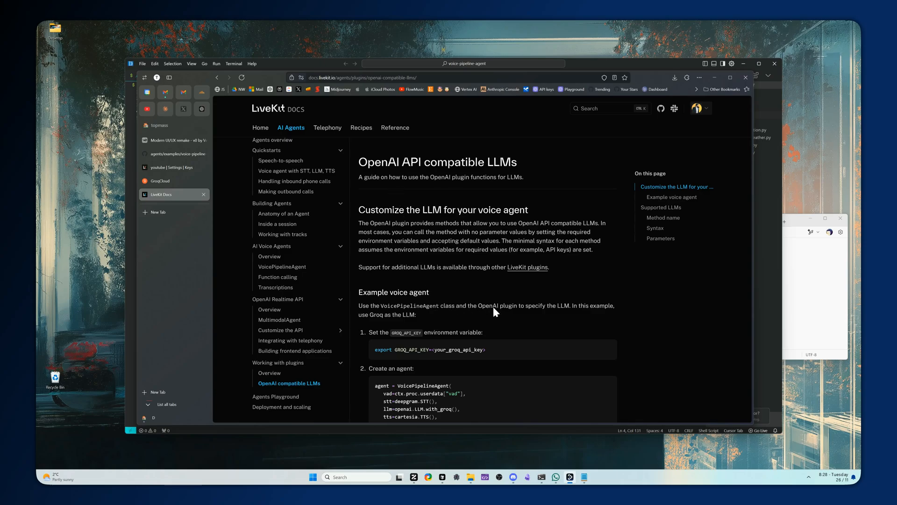
{"action": "scroll", "scroll_direction": "down", "scroll_amount": 3}
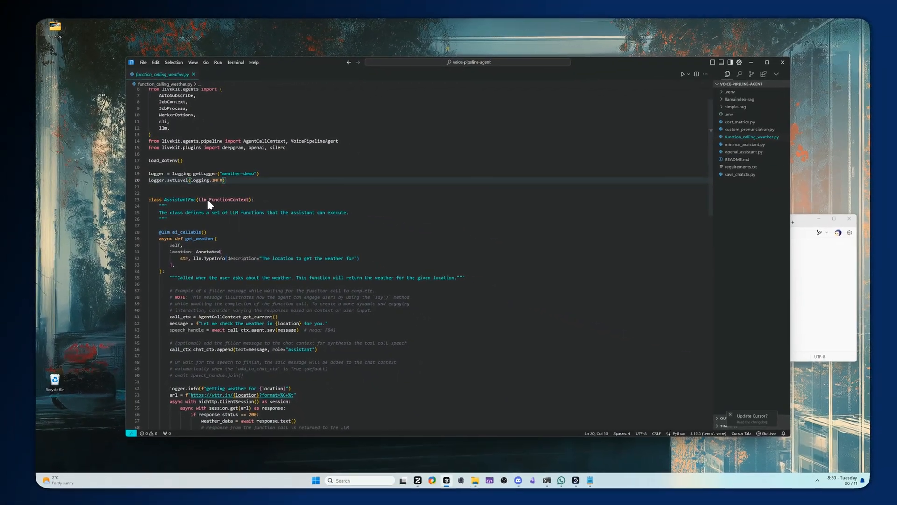
Search function_calling_weather.py for 'openai' and 'groq' to find the llm=openai.LLM() line.
{"action": "scroll", "scroll_direction": "down", "scroll_amount": 3}
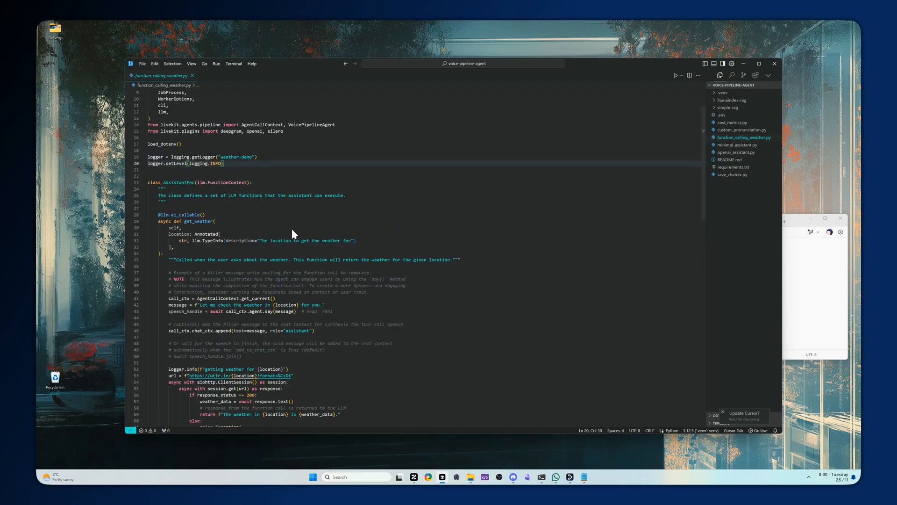
{"action": "key", "text": "Ctrl+f"}
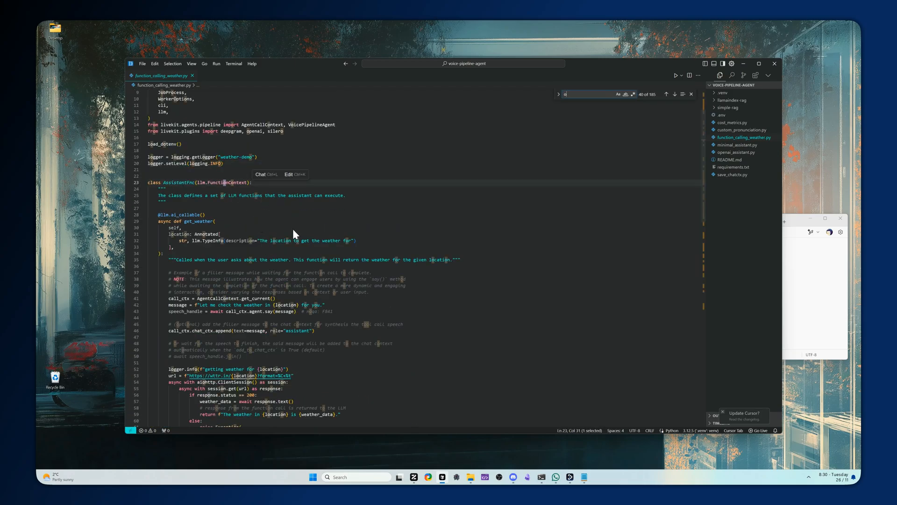
{"action": "type", "text": "penai"}
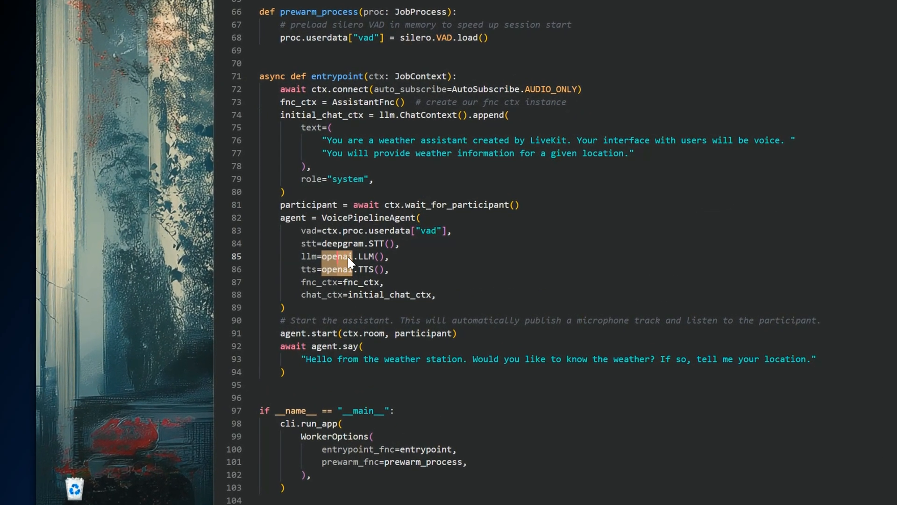
{"action": "type", "text": "groq"}
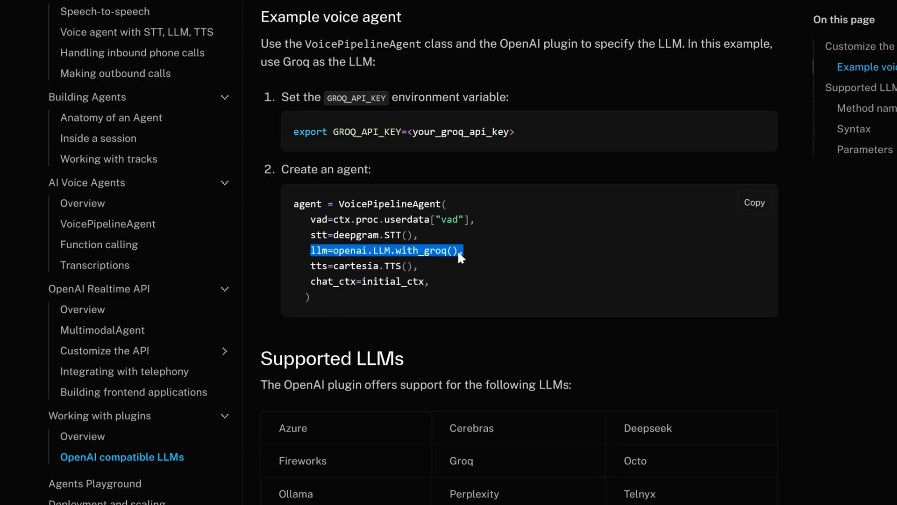
Scroll the LiveKit Docs Groq example to the llm=openai.LLM.with_groq() line.
{"action": "scroll", "scroll_direction": "down", "scroll_amount": 3}
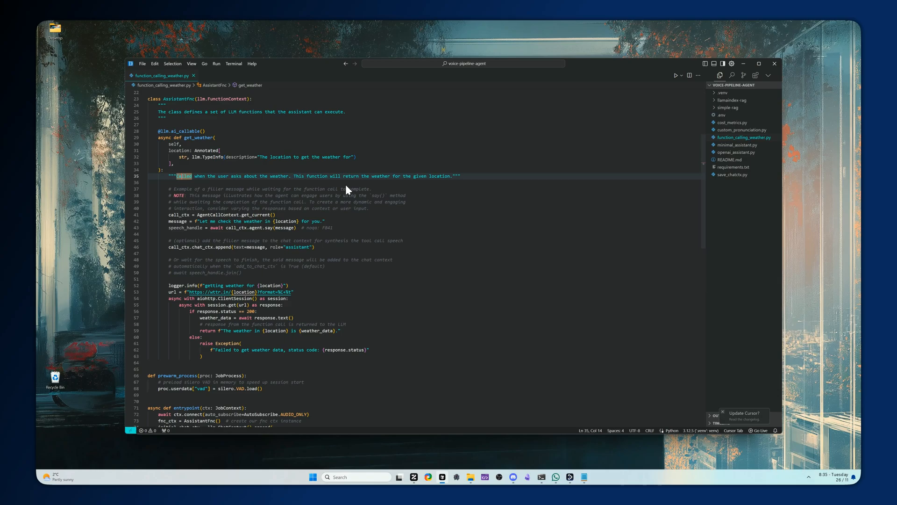
{"action": "mouse_move", "coordinate": [178, 230]}
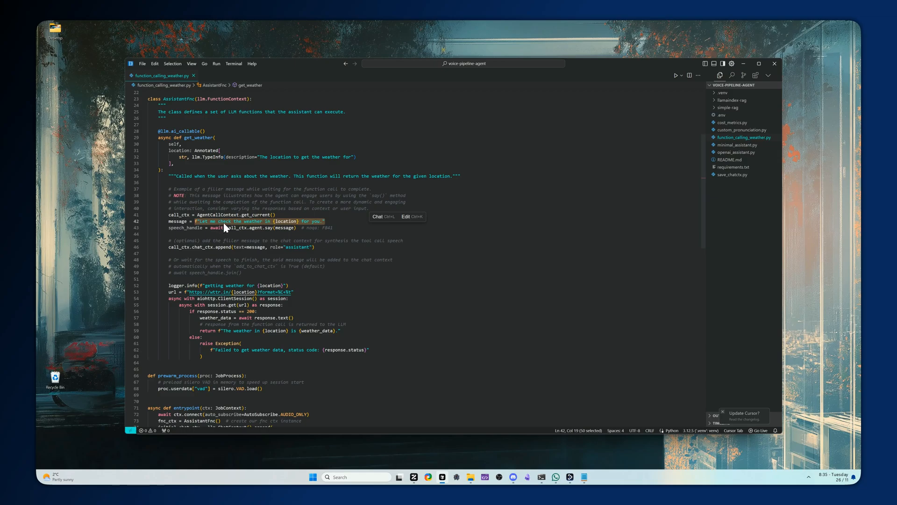
{"action": "mouse_move", "coordinate": [322, 255]}
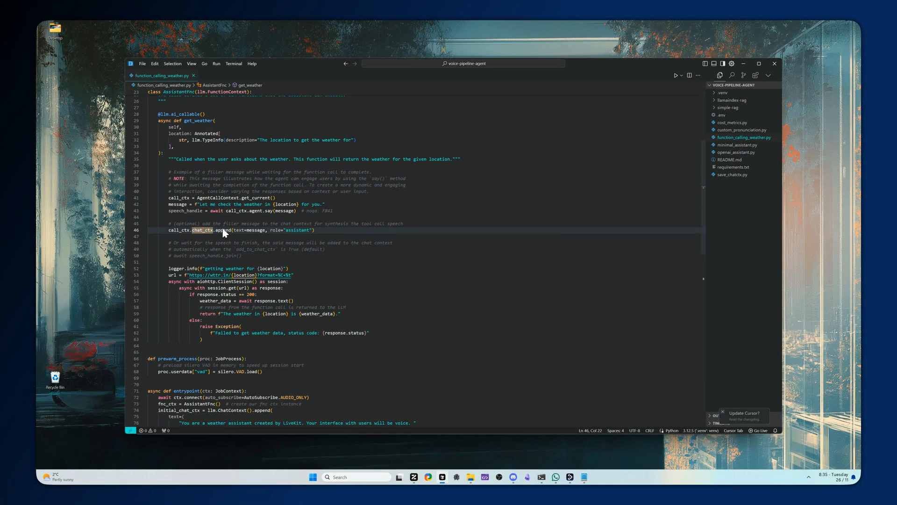
{"action": "mouse_move", "coordinate": [174, 275]}
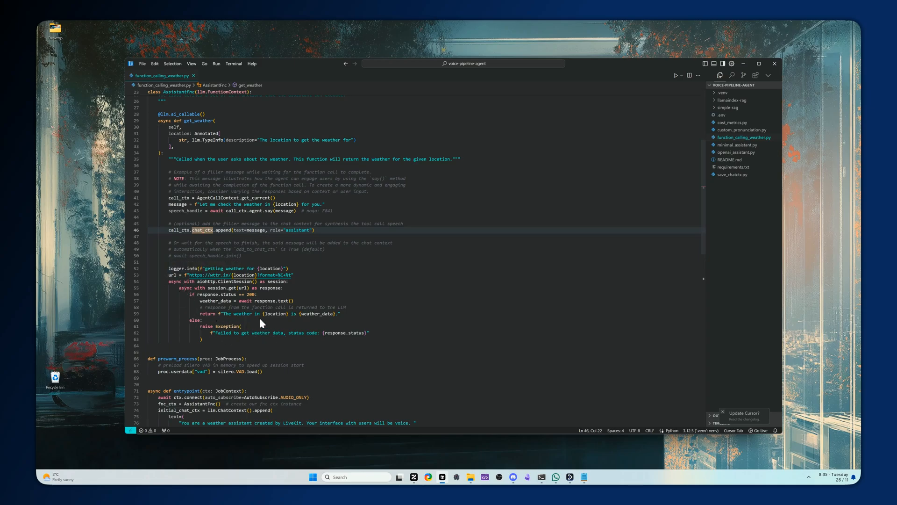
{"action": "mouse_move", "coordinate": [324, 291]}
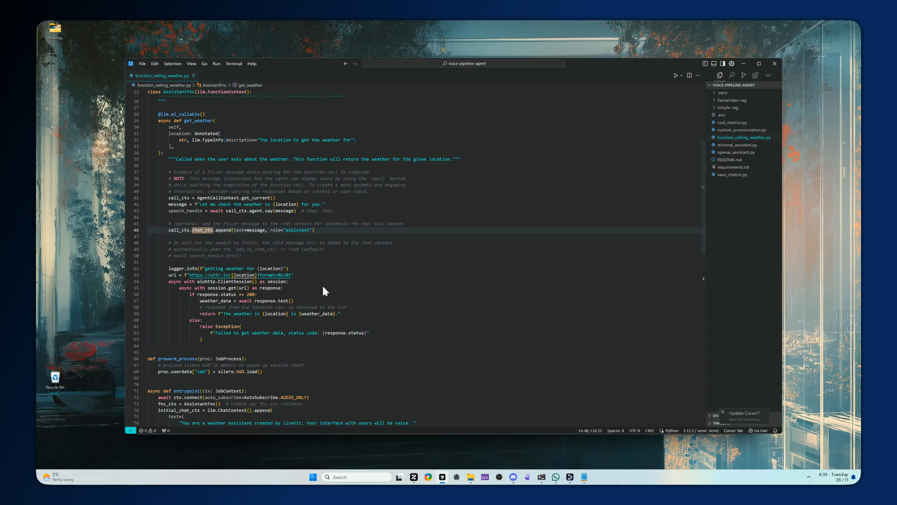
{"action": "mouse_move", "coordinate": [178, 273]}
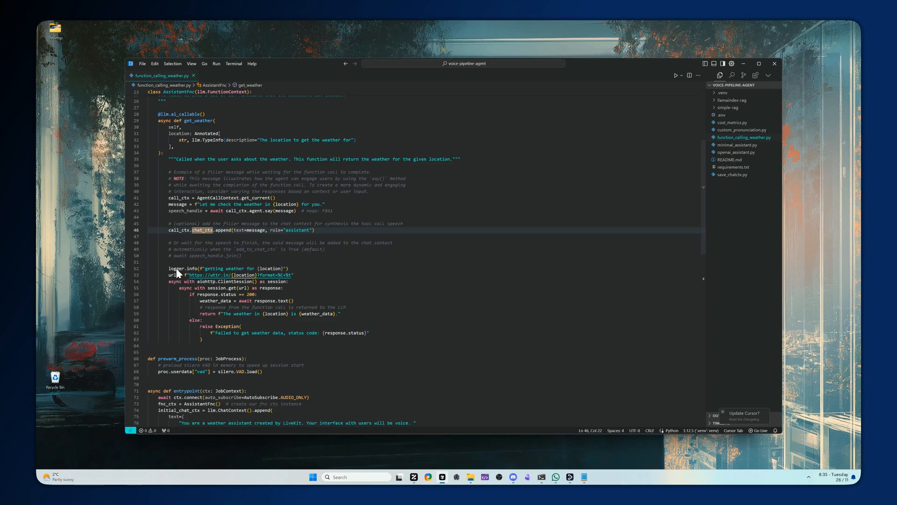
{"action": "mouse_move", "coordinate": [201, 349]}
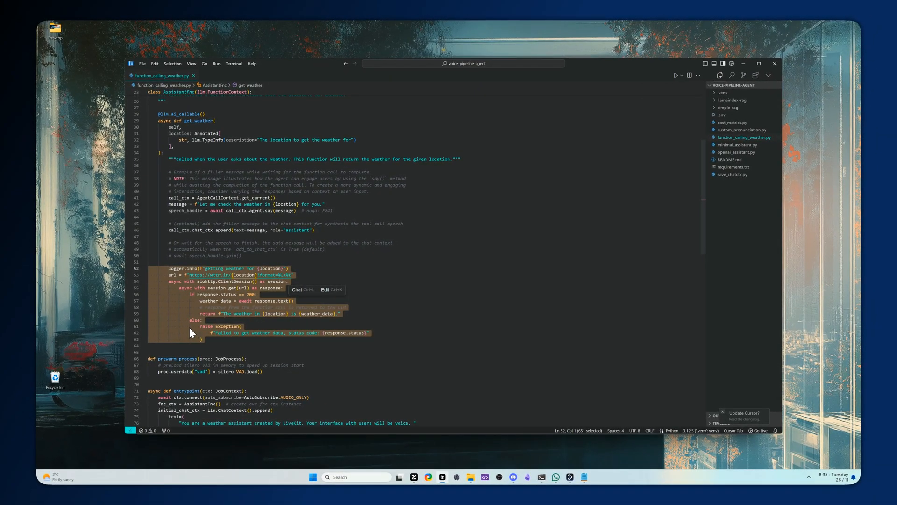
{"action": "mouse_move", "coordinate": [207, 348]}
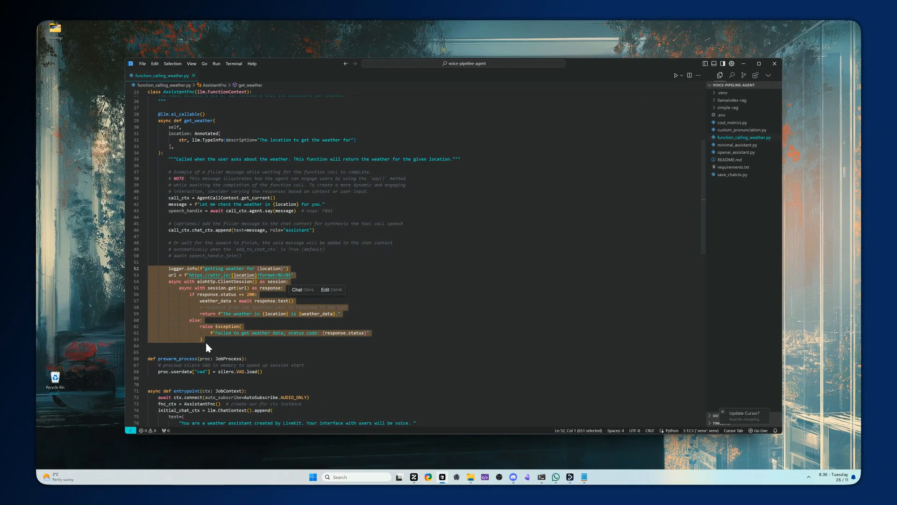
{"action": "mouse_move", "coordinate": [259, 288]}
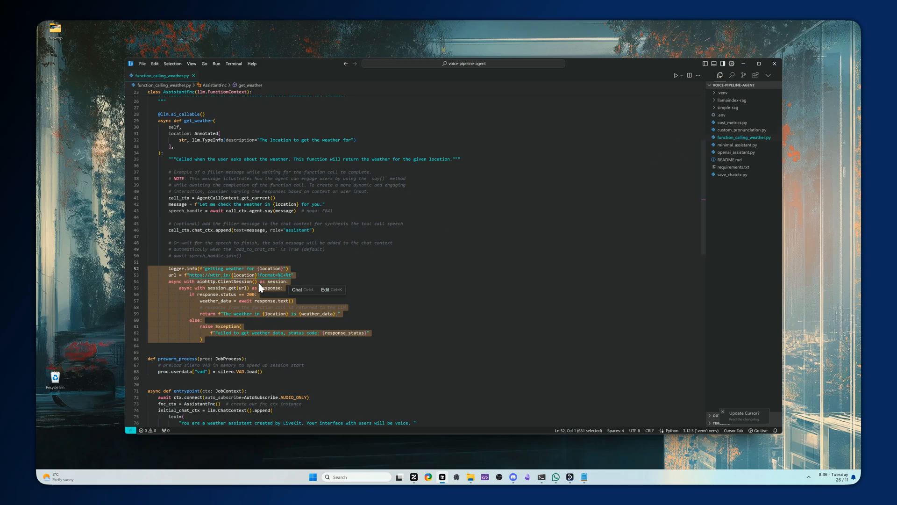
{"action": "mouse_move", "coordinate": [184, 334]}
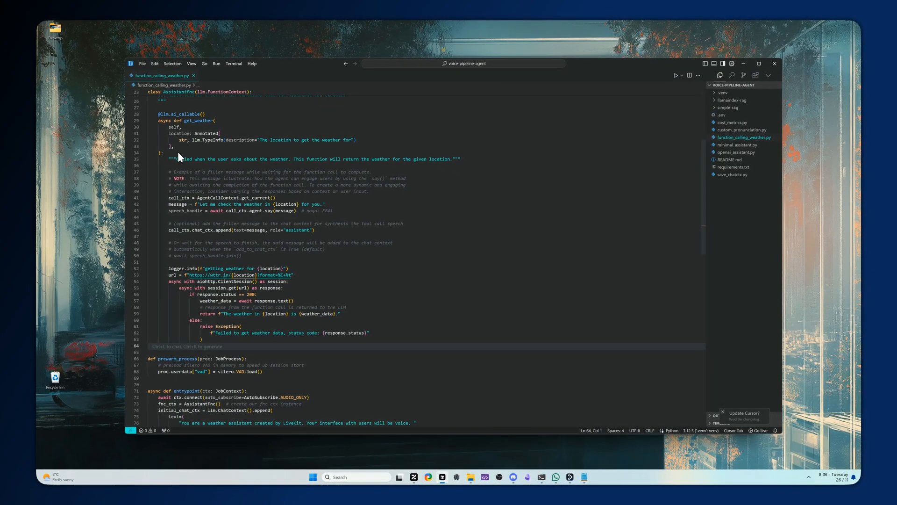
{"action": "mouse_move", "coordinate": [314, 280]}
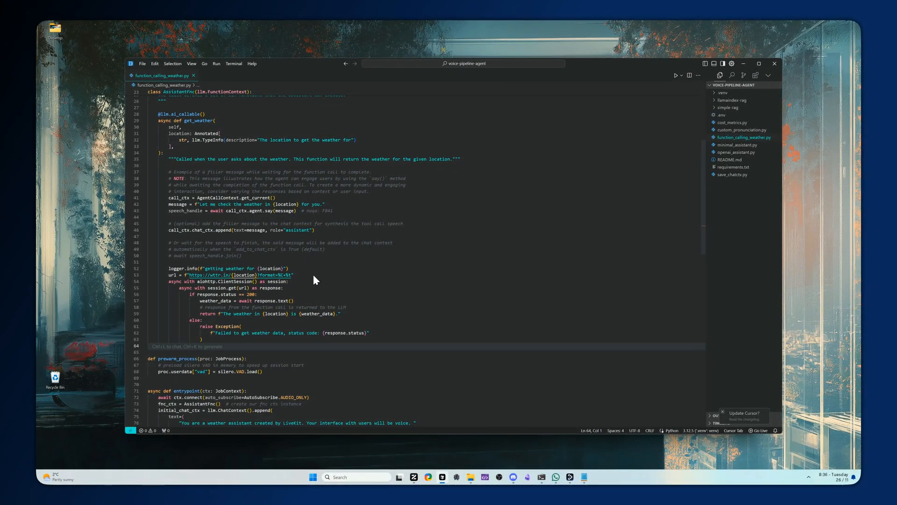
{"action": "mouse_move", "coordinate": [265, 240]}
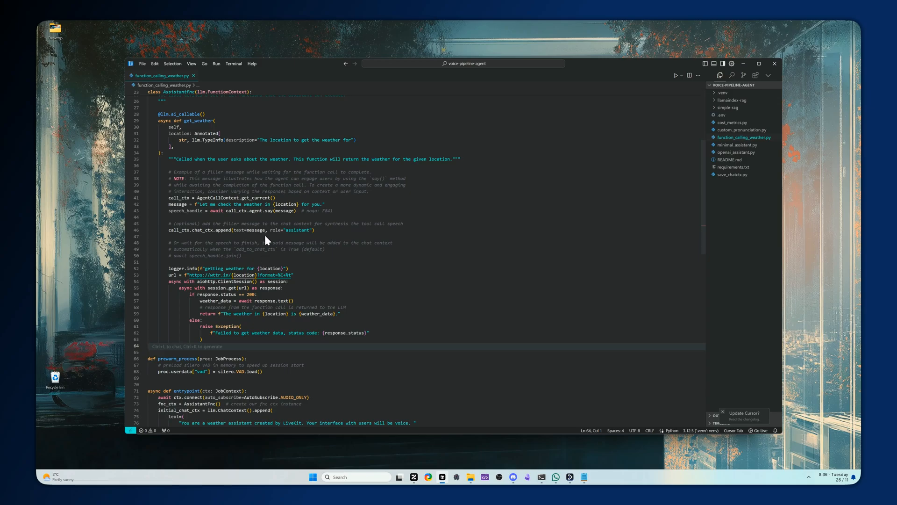
{"action": "mouse_move", "coordinate": [297, 257]}
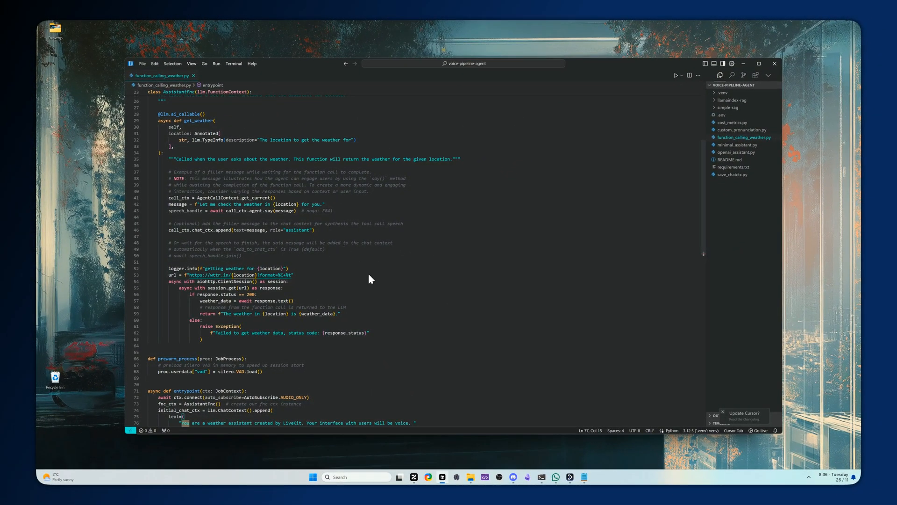
{"action": "mouse_move", "coordinate": [331, 279]}
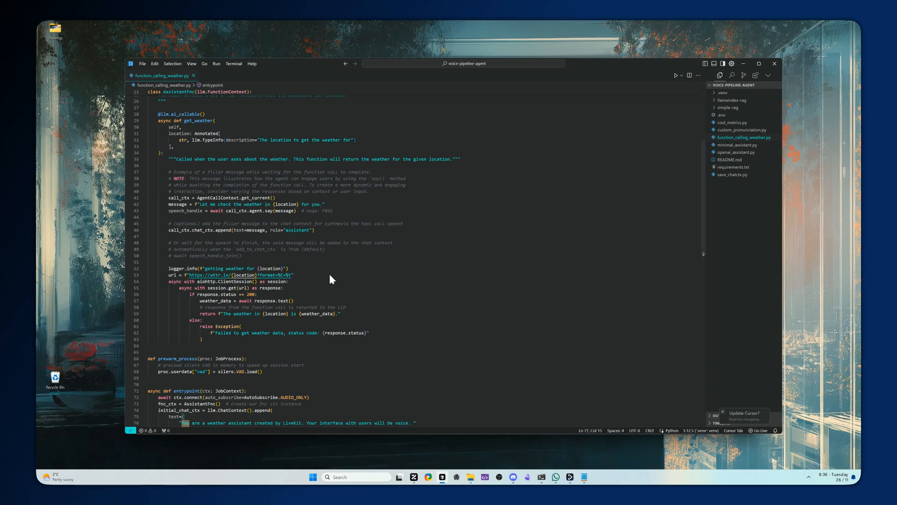
{"action": "mouse_move", "coordinate": [382, 278]}
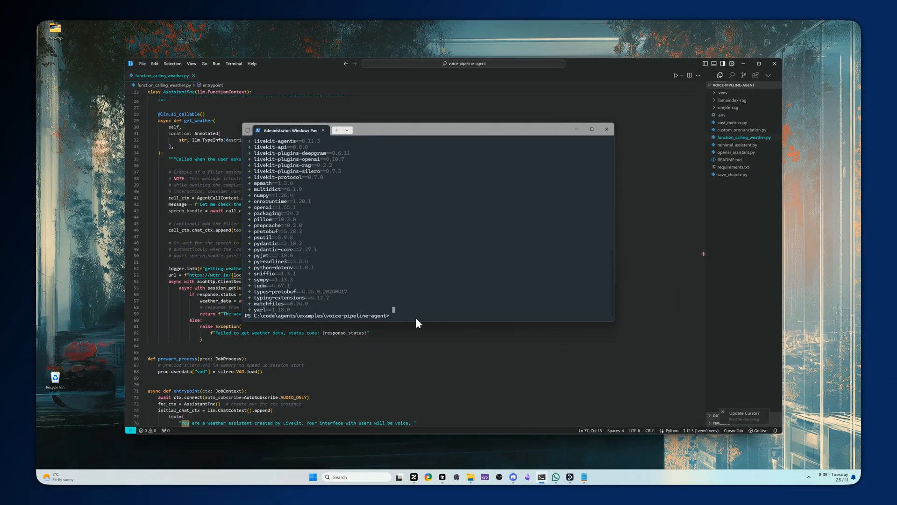
Run 'uv run function_calling_weather.py' to show its usage, then retype it for 'start'.
{"action": "type", "text": "uv run"}
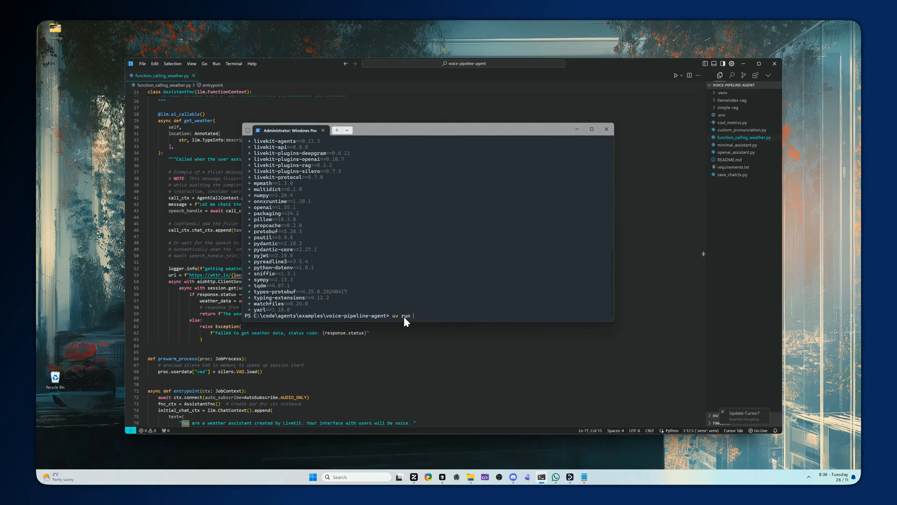
{"action": "type", "text": "function_calling_weather.py"}
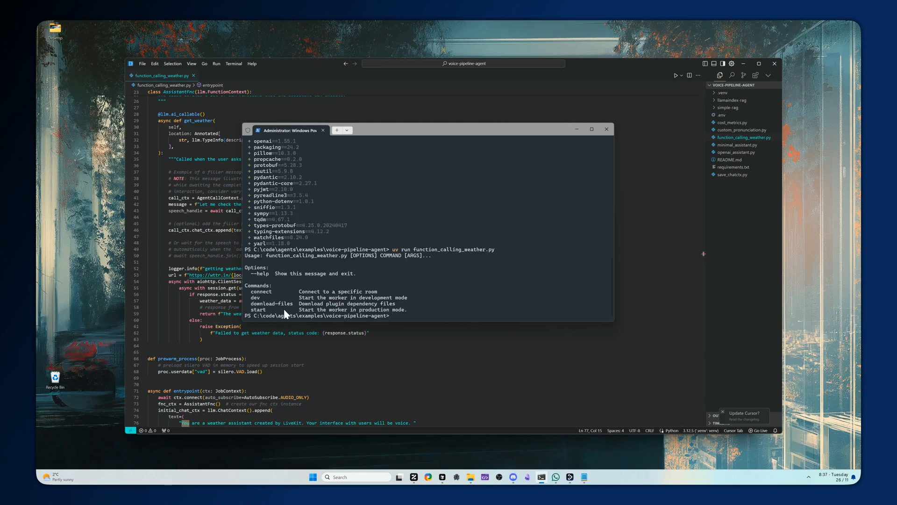
{"action": "mouse_move", "coordinate": [393, 265]}
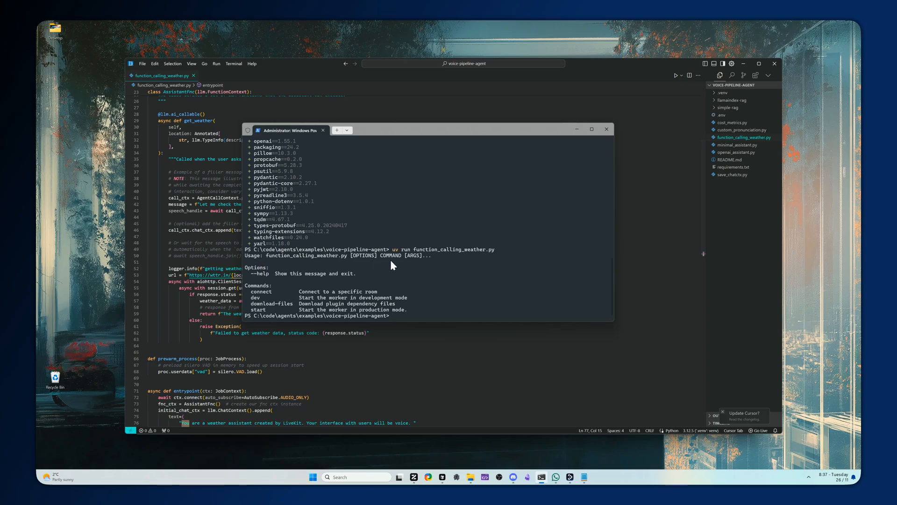
{"action": "type", "text": "uv run function_calling_weather.py"}
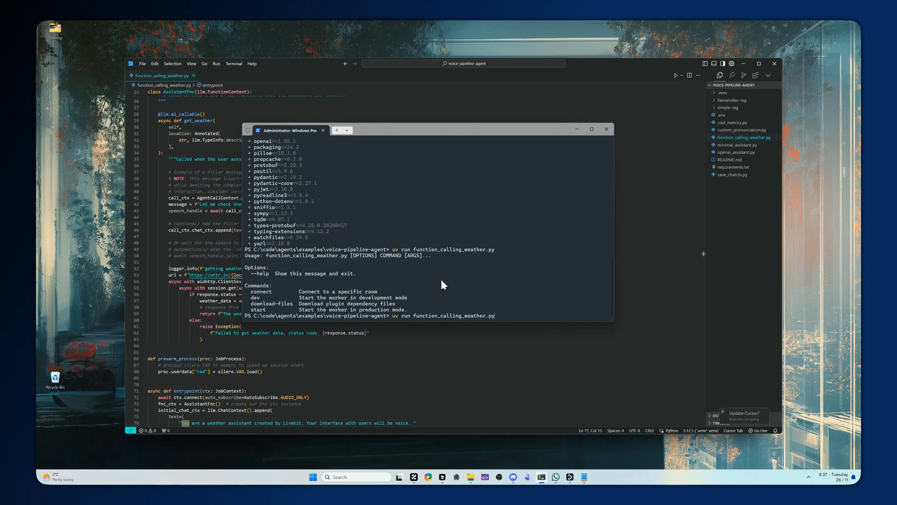
{"action": "mouse_move", "coordinate": [312, 270]}
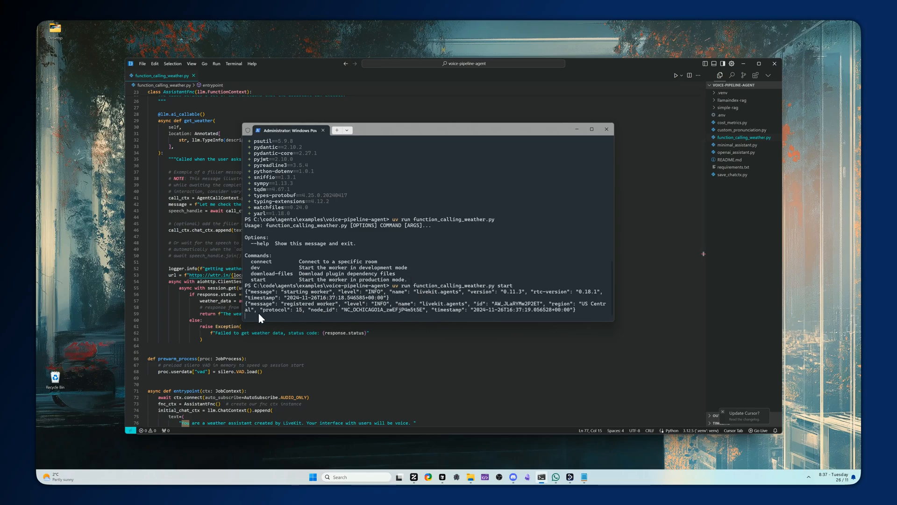
{"action": "mouse_move", "coordinate": [375, 302]}
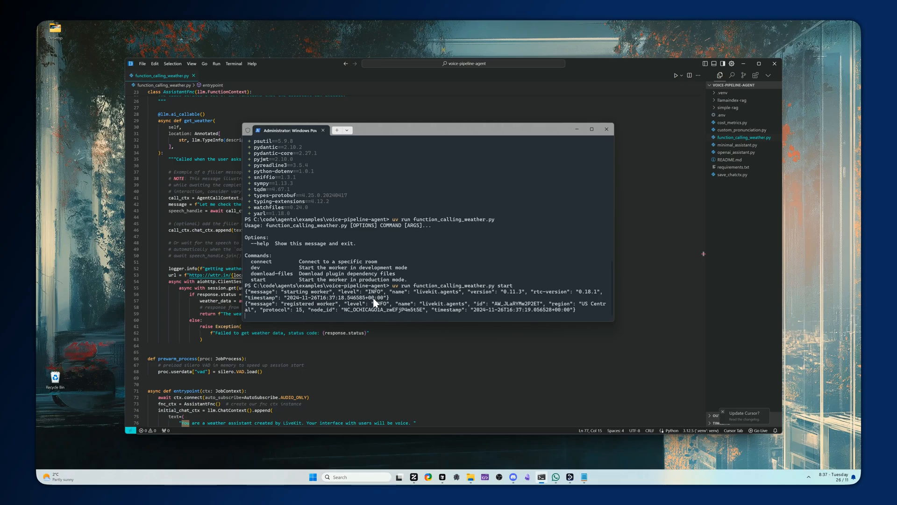
{"action": "mouse_move", "coordinate": [372, 304]}
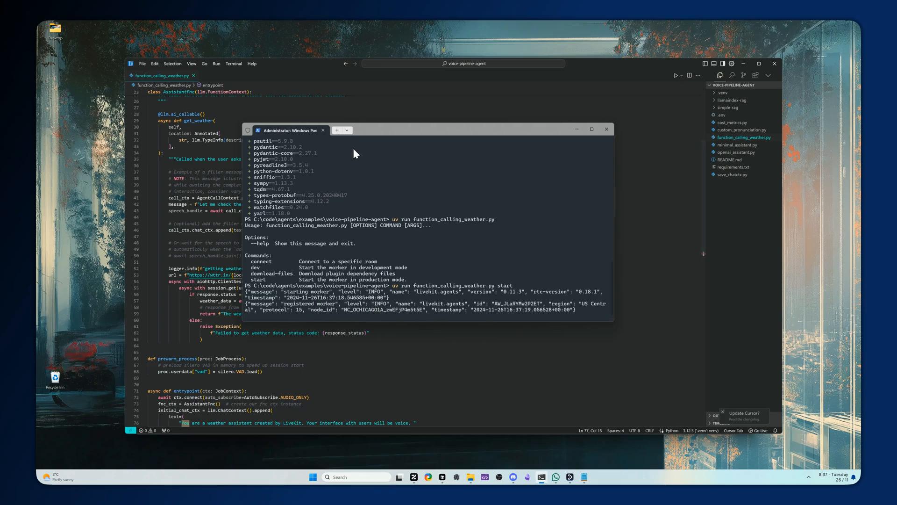
{"action": "mouse_move", "coordinate": [325, 224]}
{"action": "type", "text": "g"}
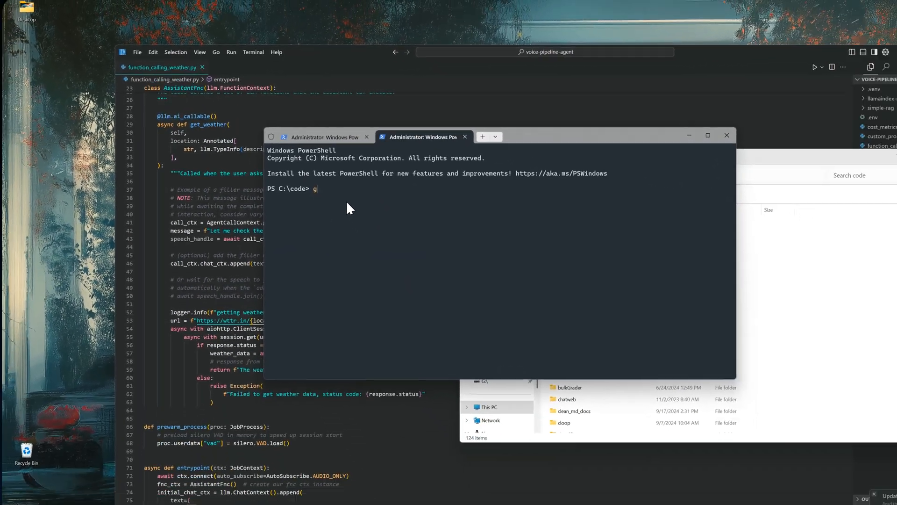
{"action": "type", "text": "it clone https://github.com/livekit-examples/voice-assistant-frontend.git"}
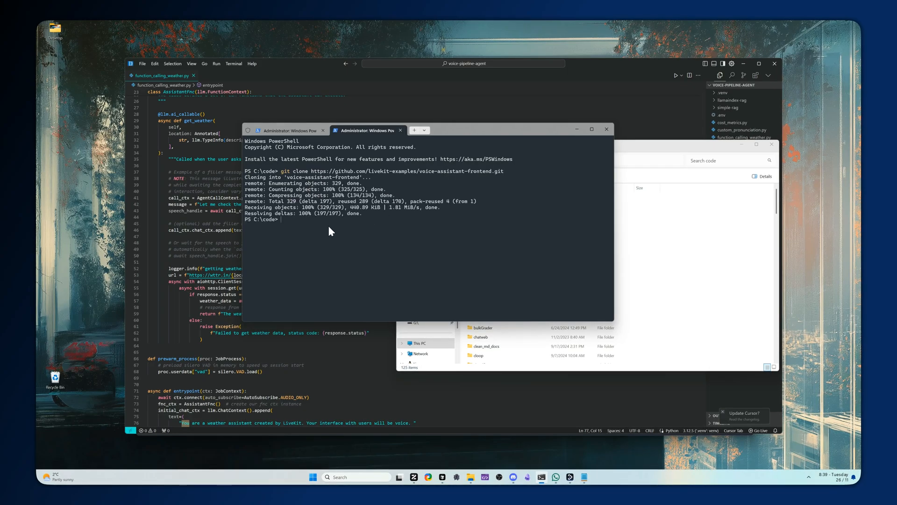
{"action": "mouse_move", "coordinate": [360, 207]}
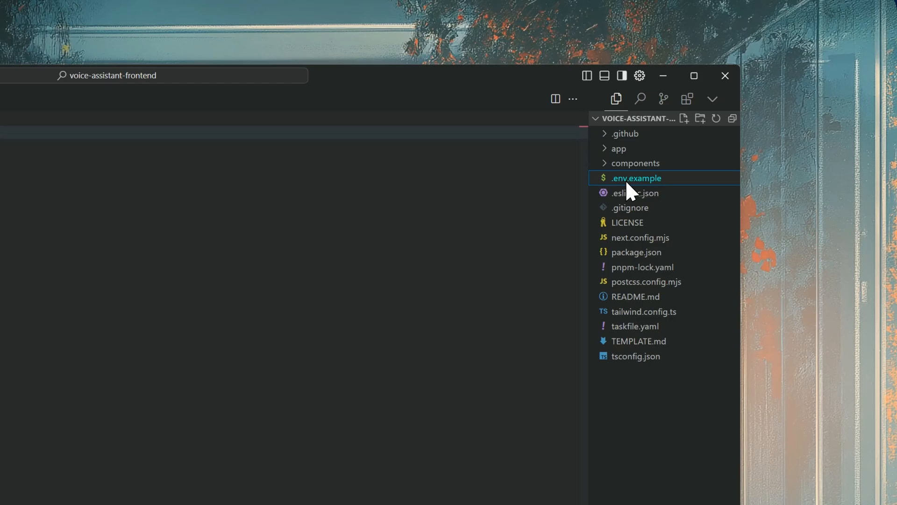
Rename the frontend's .env.example to .env.local and view its contents.
{"action": "left_click", "coordinate": [635, 178]}
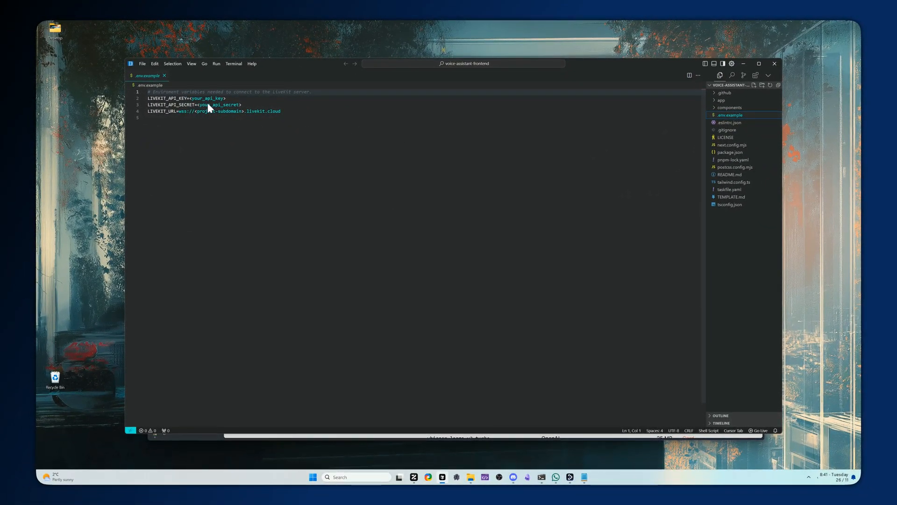
{"action": "mouse_move", "coordinate": [730, 115]}
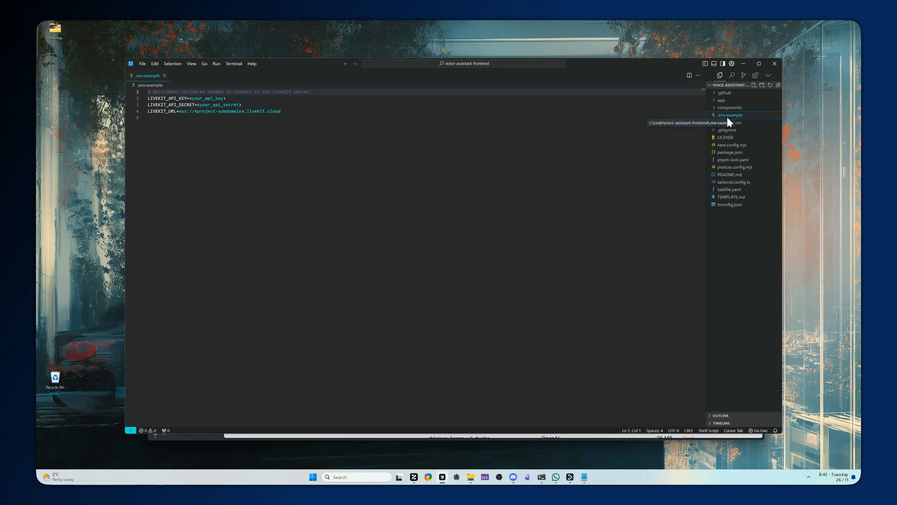
{"action": "right_click", "coordinate": [730, 114]}
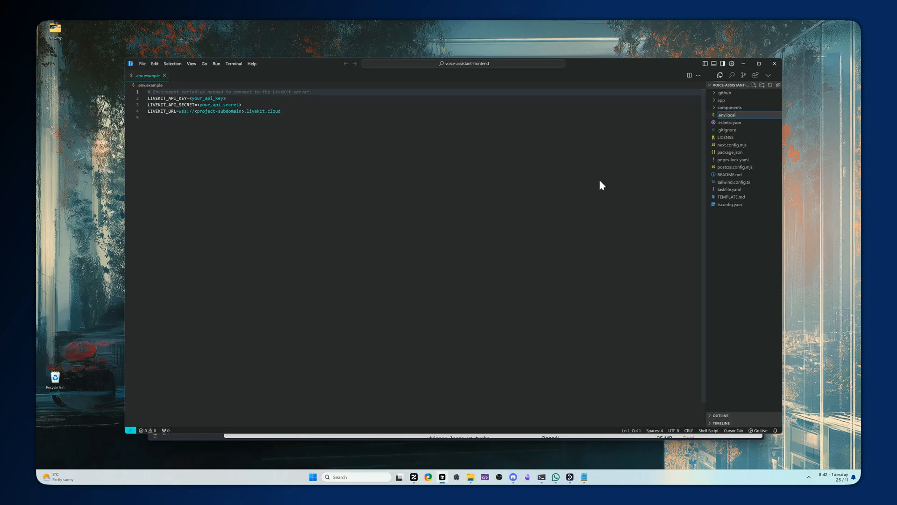
{"action": "left_click", "coordinate": [727, 115]}
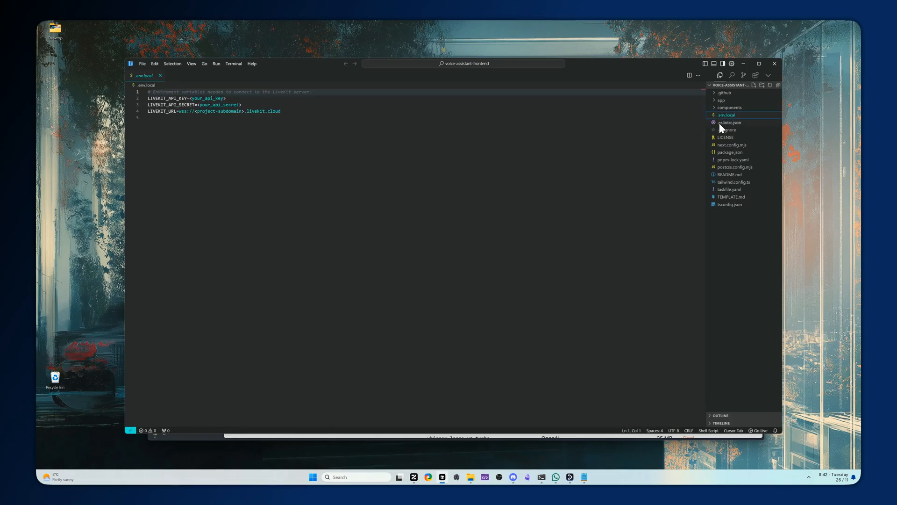
{"action": "mouse_move", "coordinate": [722, 125]}
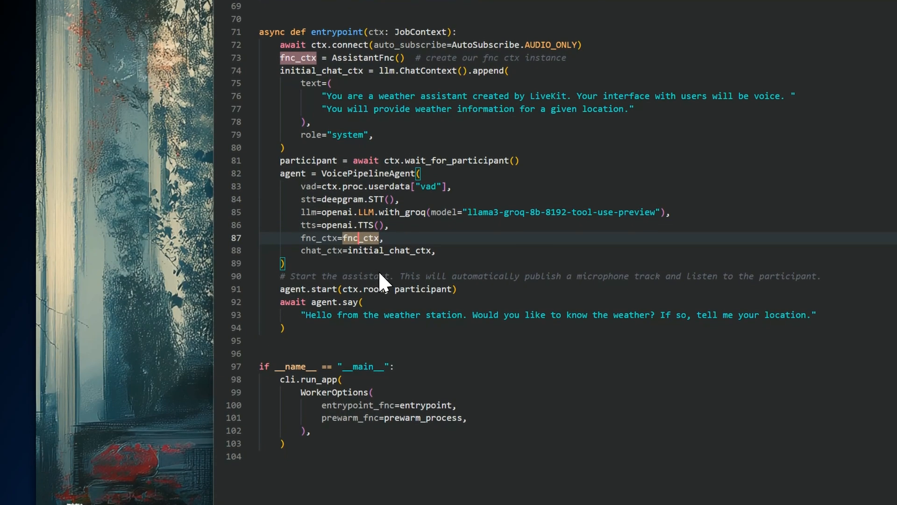
{"action": "scroll", "scroll_direction": "down", "scroll_amount": 3}
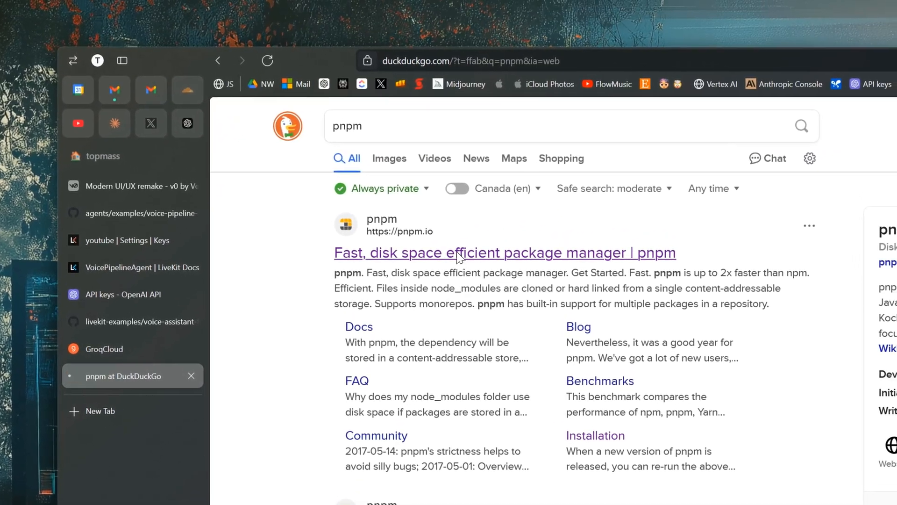
Follow the 'Fast, disk space efficient package manager | pnpm' result to the pnpm site.
{"action": "left_click", "coordinate": [504, 252]}
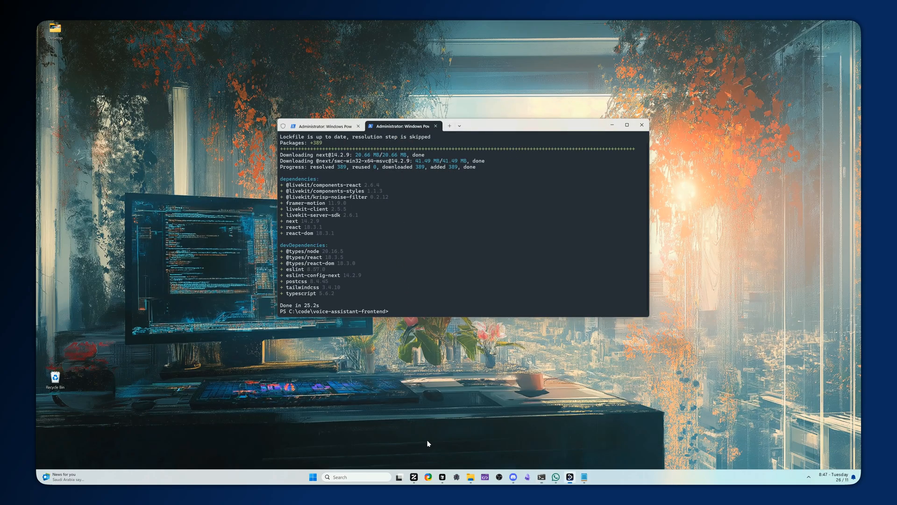
Run 'pnpm install' in C:\code\voice-assistant-frontend.
{"action": "type", "text": "p"}
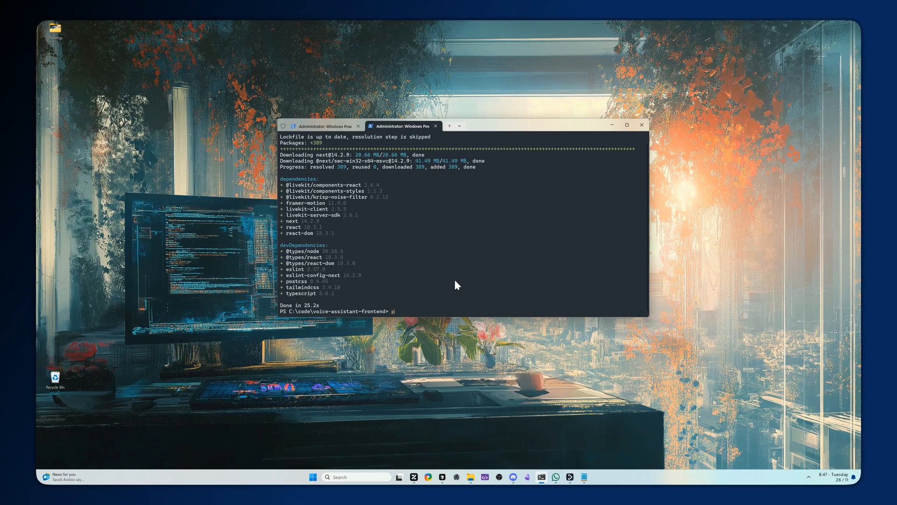
{"action": "type", "text": "npm"}
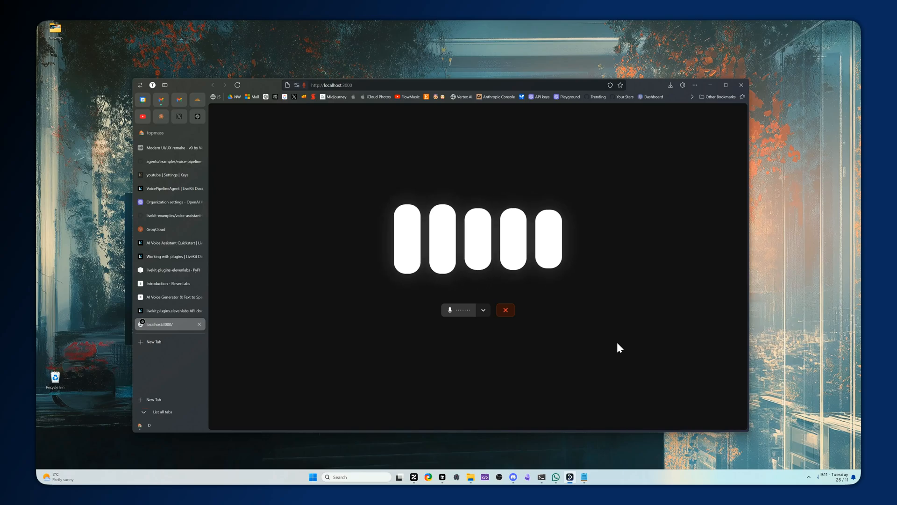
{"action": "mouse_move", "coordinate": [526, 353]}
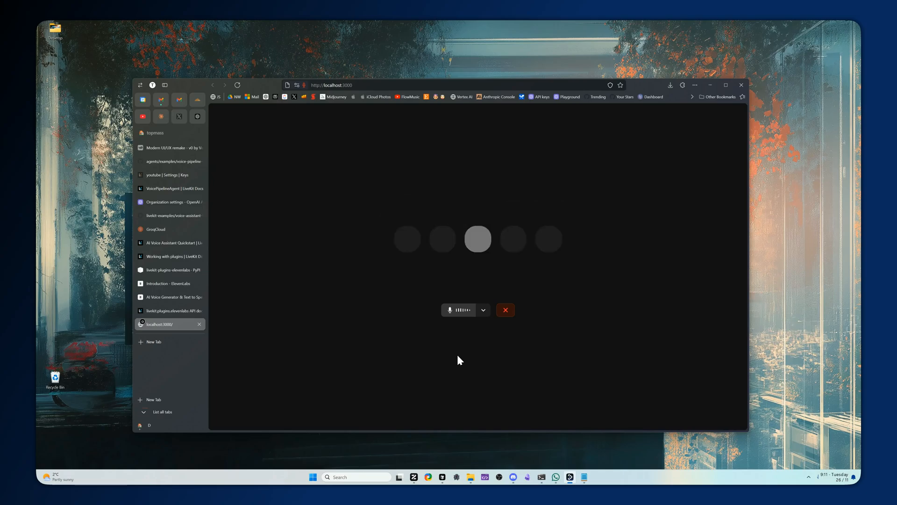
{"action": "mouse_move", "coordinate": [441, 366]}
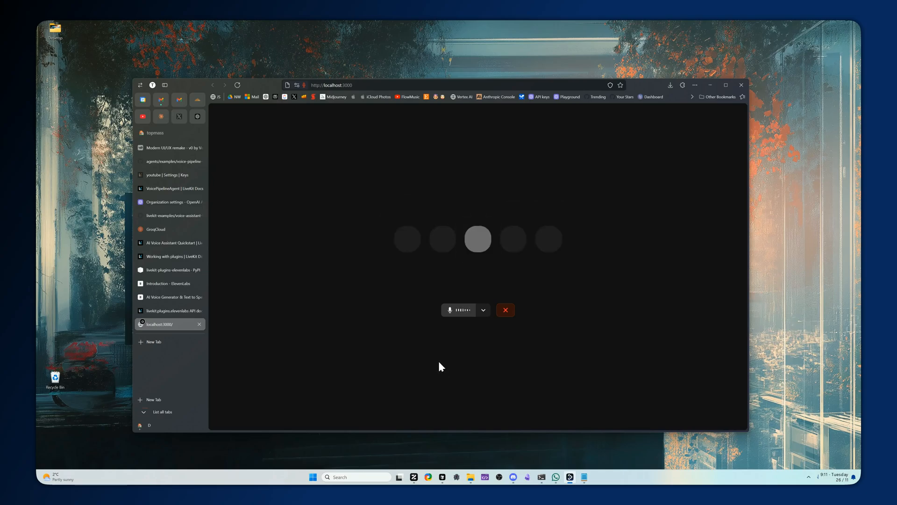